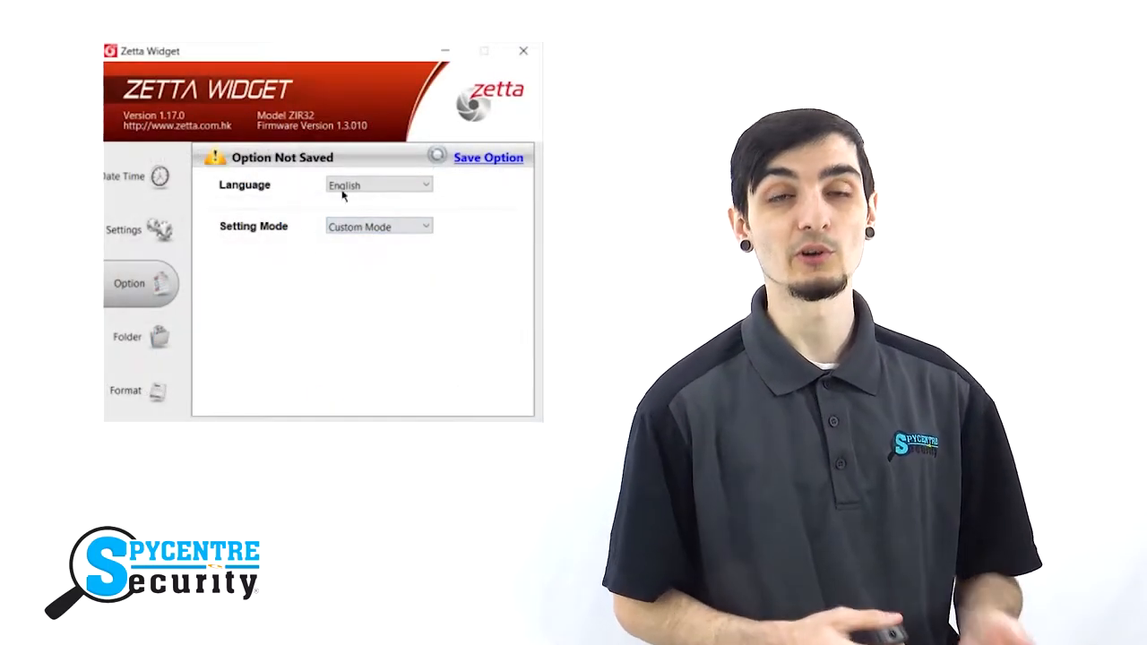
# Step: Save the Option page choices and scroll through the camera's recording settings list
pyautogui.click(488, 157)
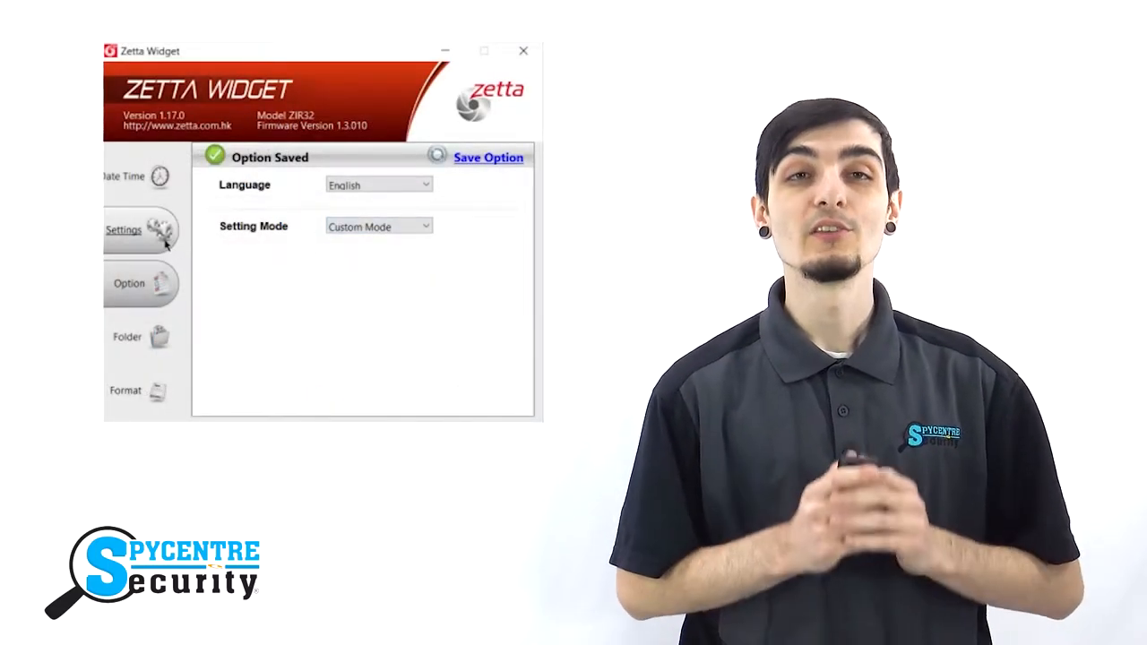
pyautogui.click(130, 229)
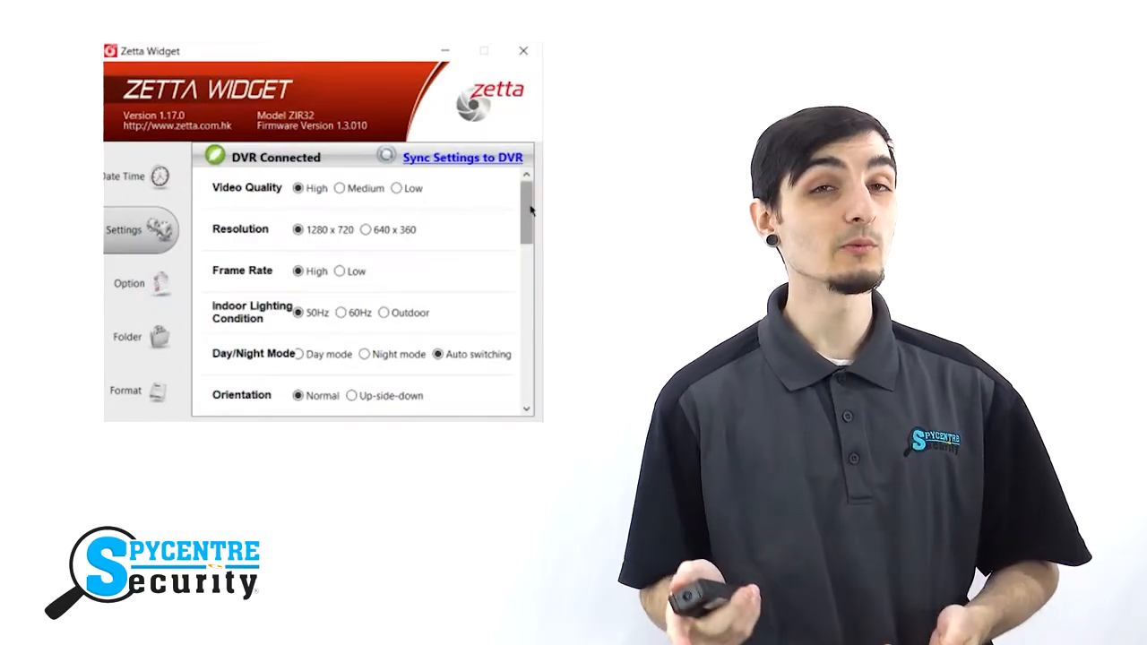
pyautogui.scroll(-3)
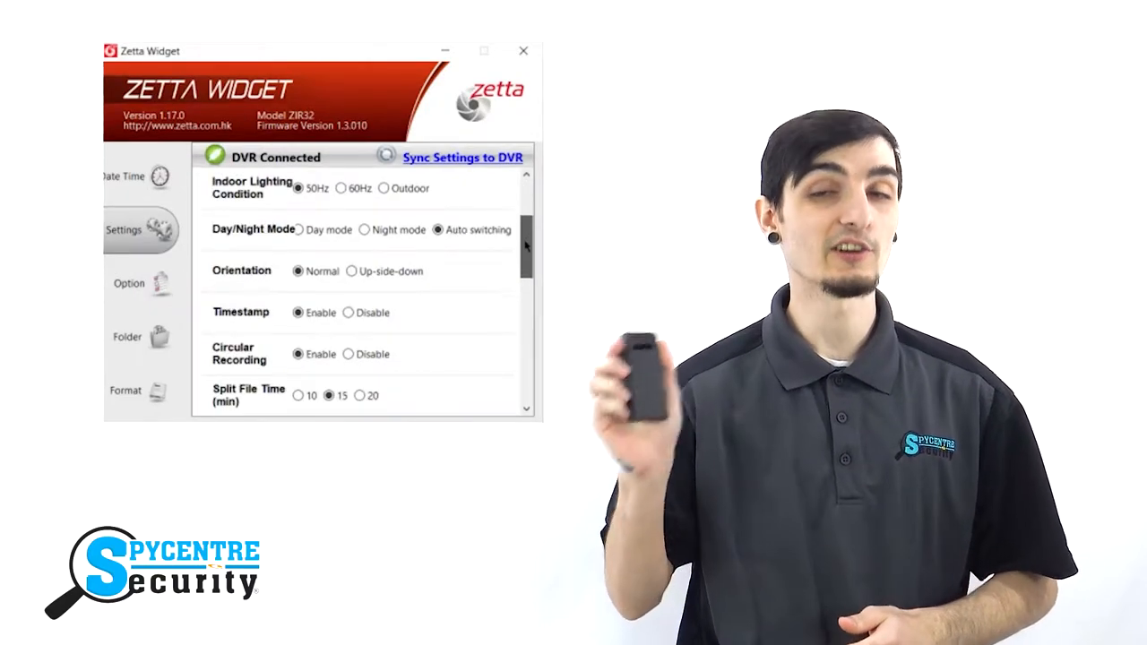
pyautogui.scroll(-3)
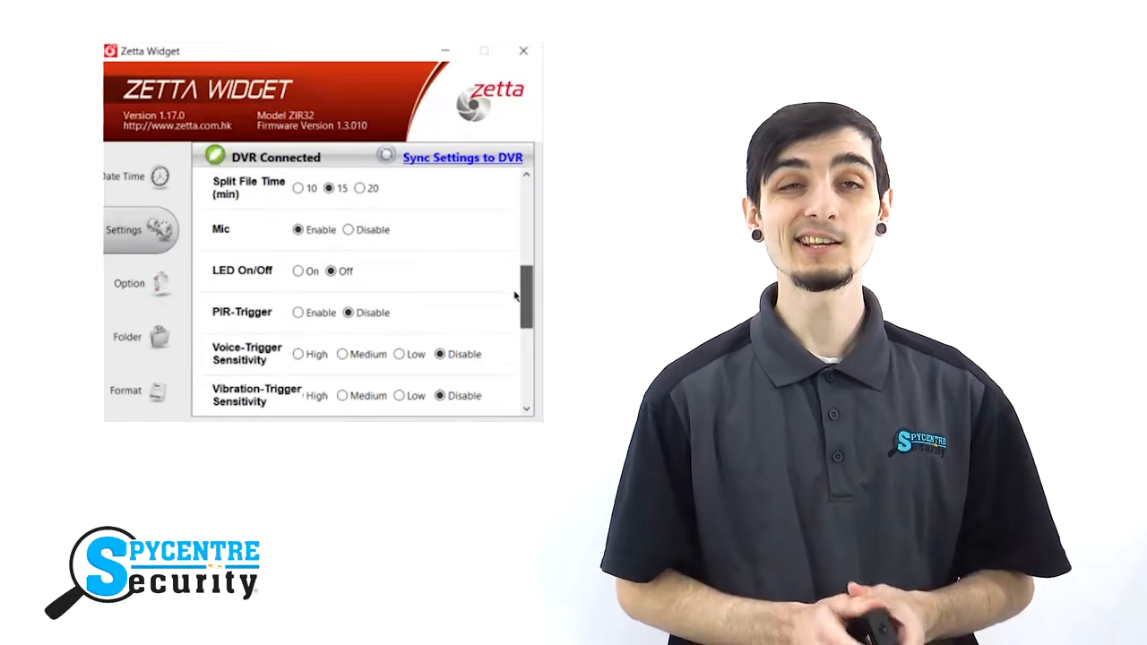
pyautogui.scroll(-3)
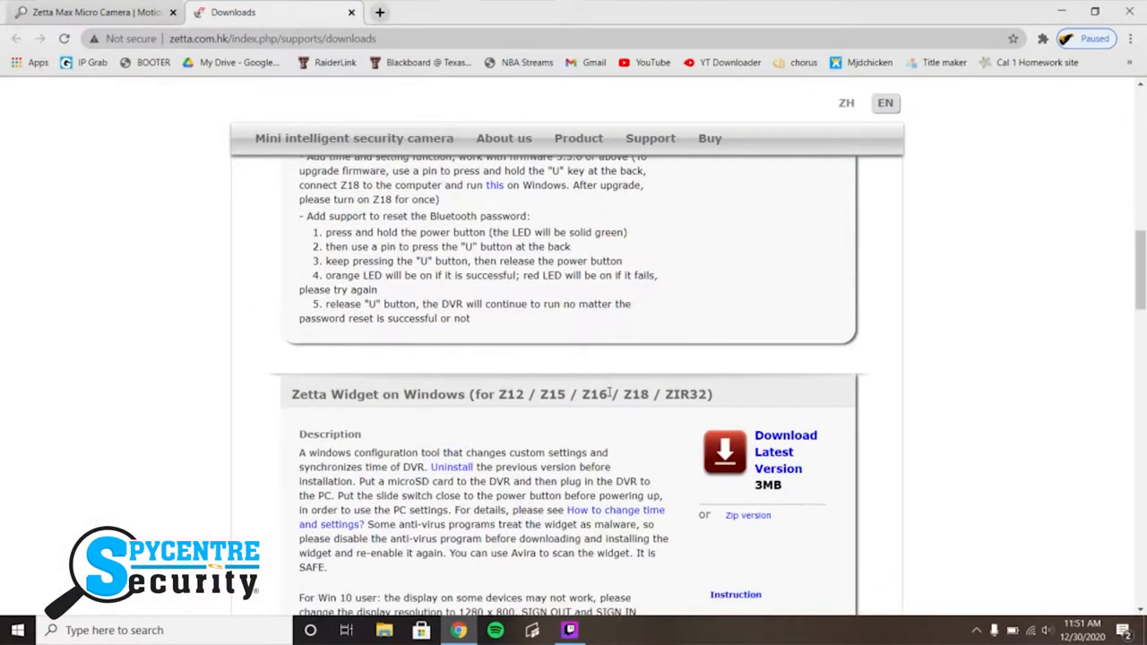
# Step: Scroll the Zetta downloads page to the Zetta Widget on Windows 3MB installer
pyautogui.scroll(-3)
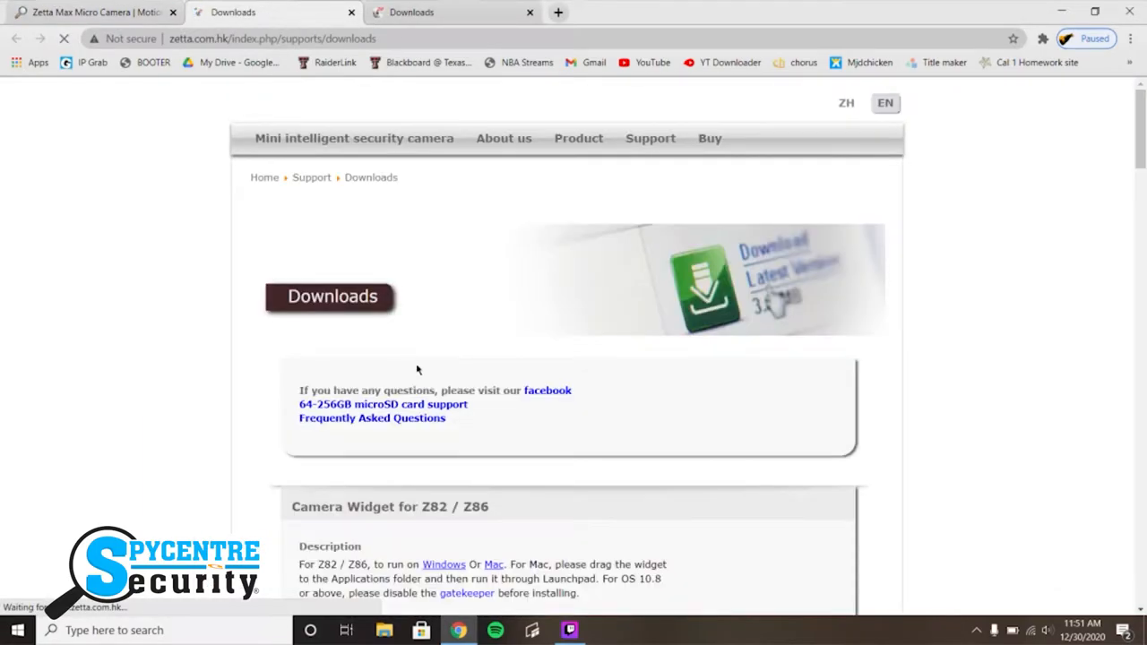
pyautogui.scroll(-3)
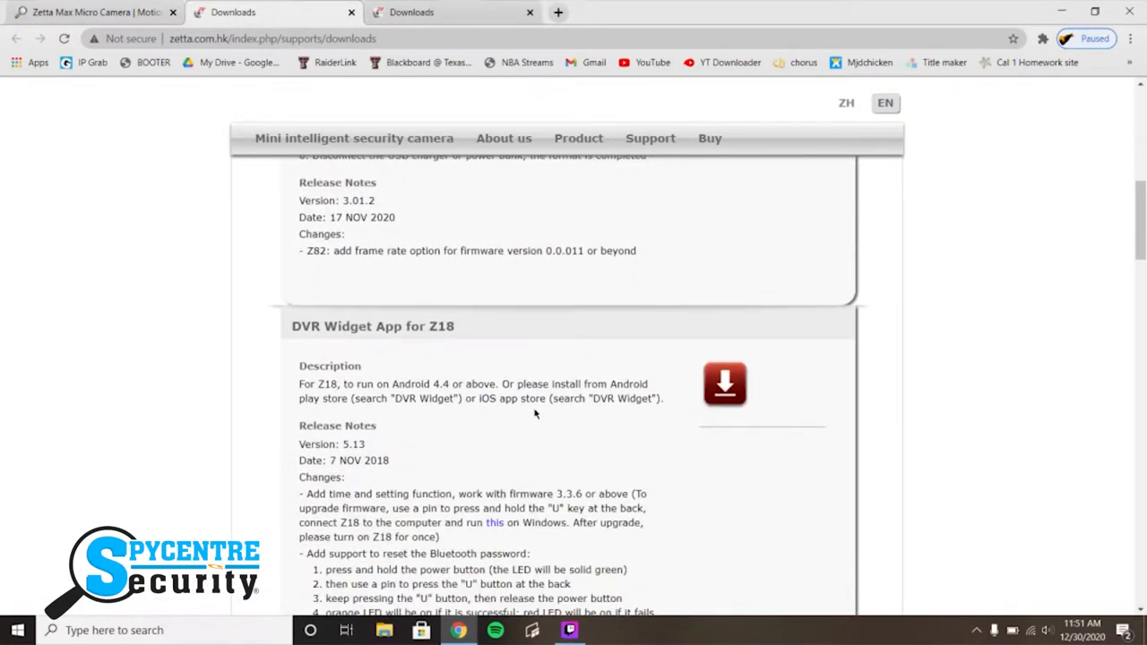
pyautogui.scroll(-3)
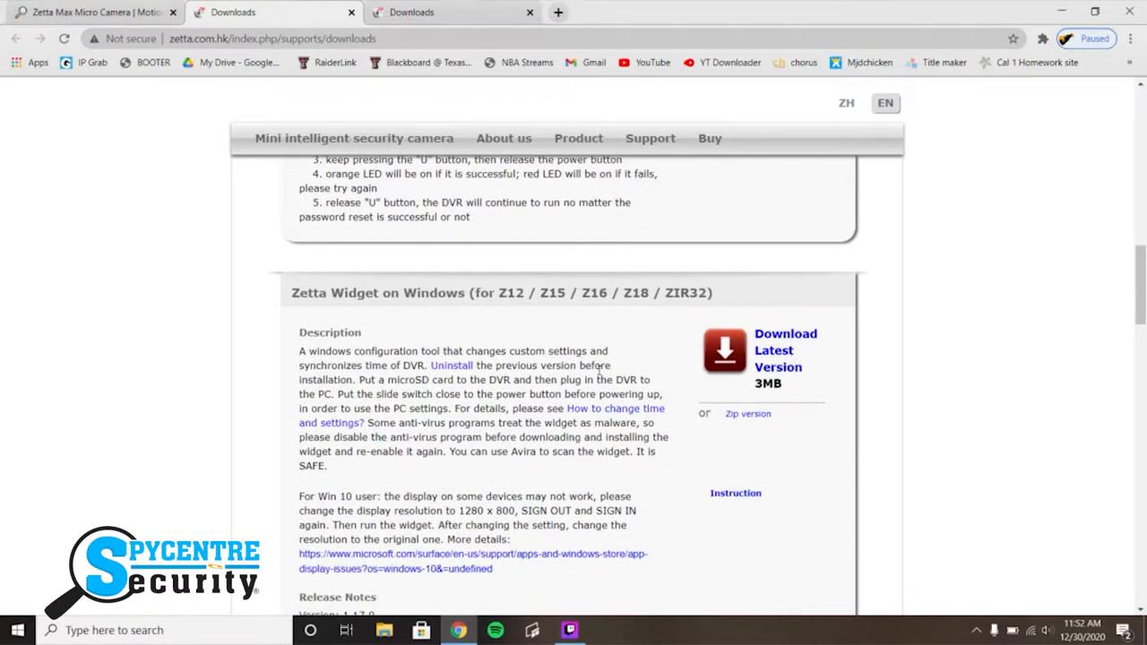
pyautogui.scroll(-3)
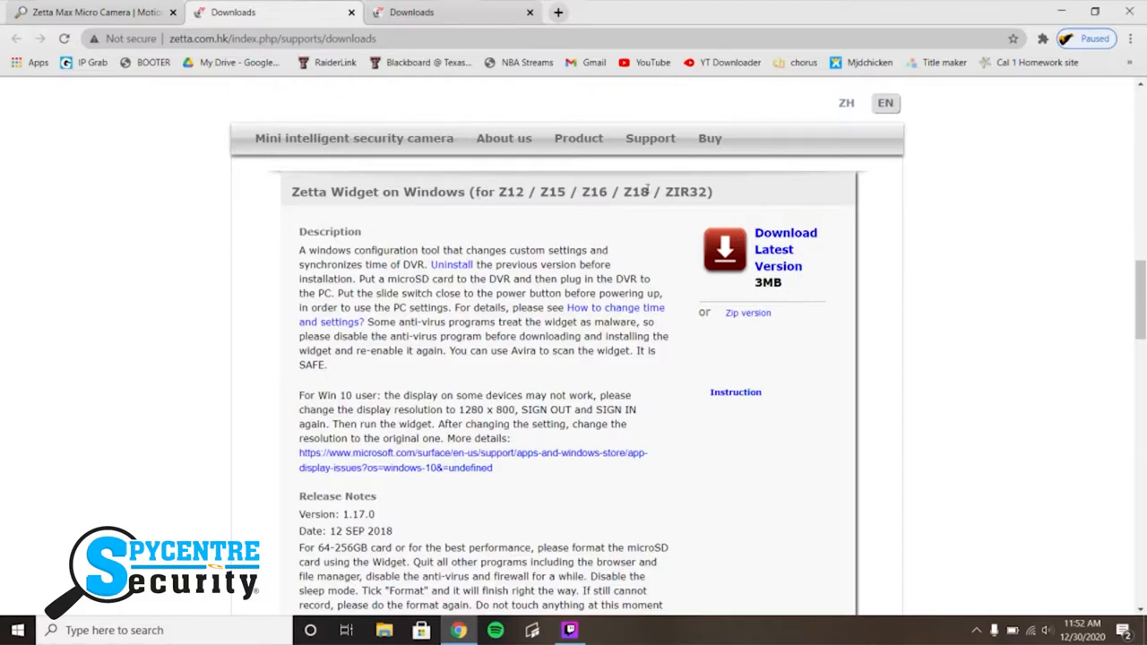
pyautogui.moveTo(773, 262)
pyautogui.write('zett')
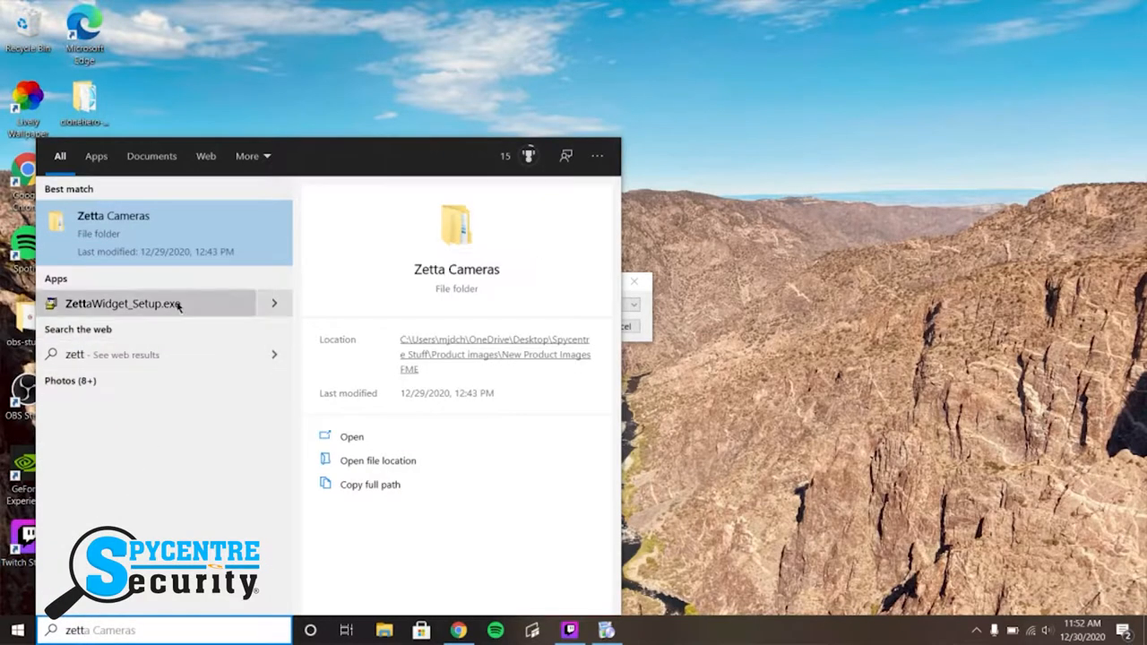
# Step: Launch ZettaWidget_Setup.exe in English and accept the license agreement
pyautogui.click(121, 302)
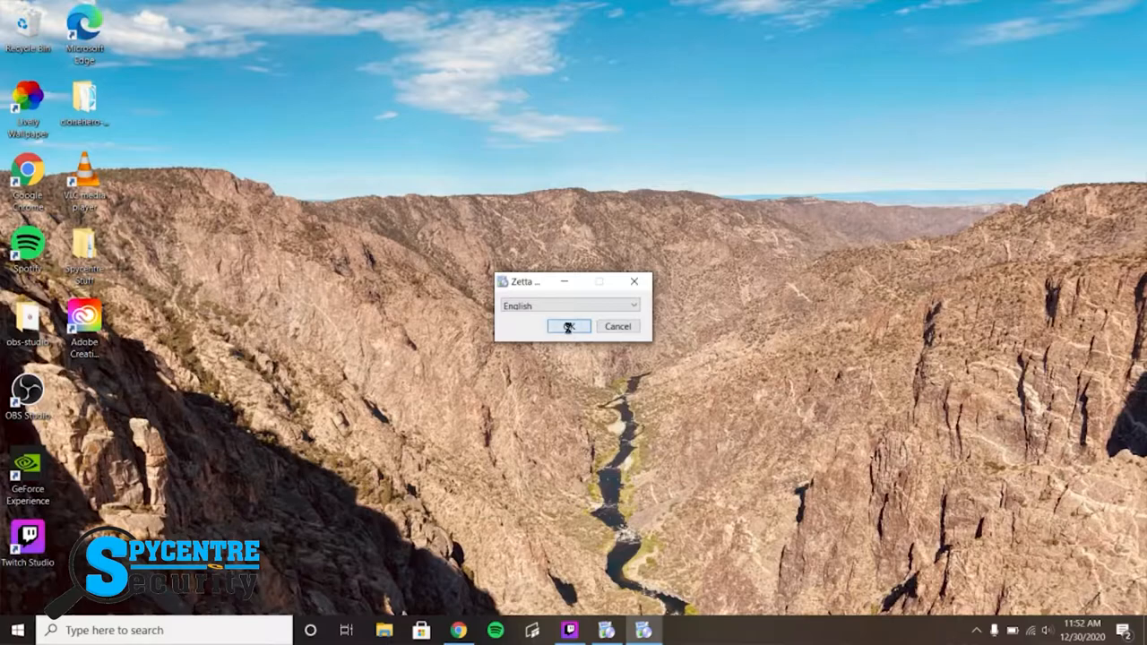
pyautogui.click(568, 326)
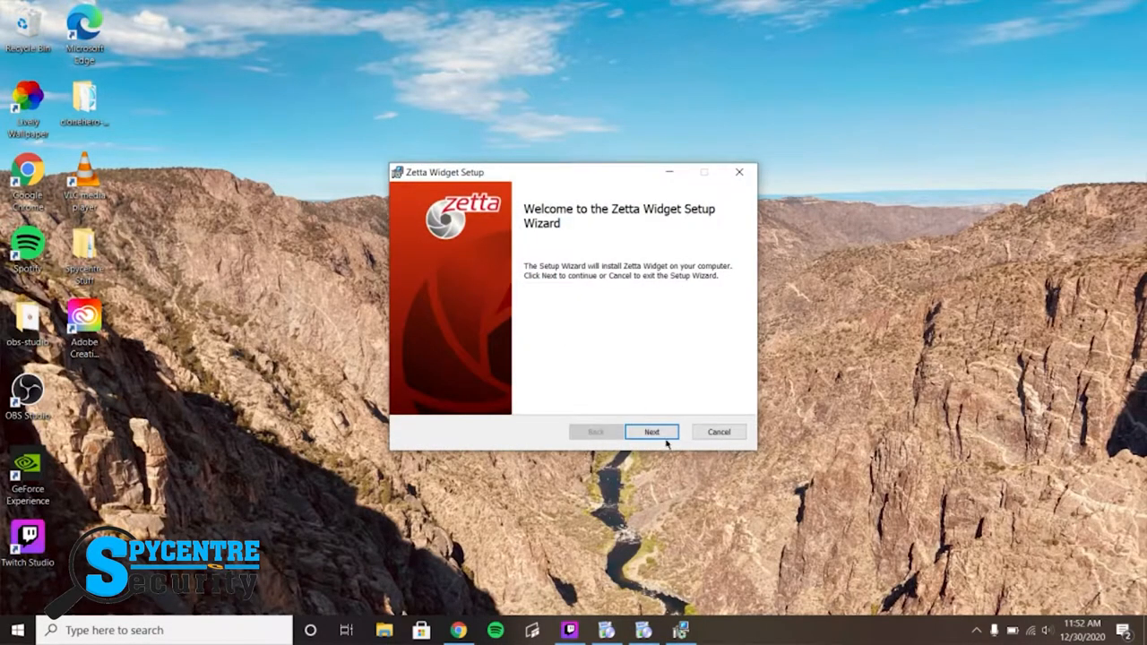
pyautogui.click(651, 432)
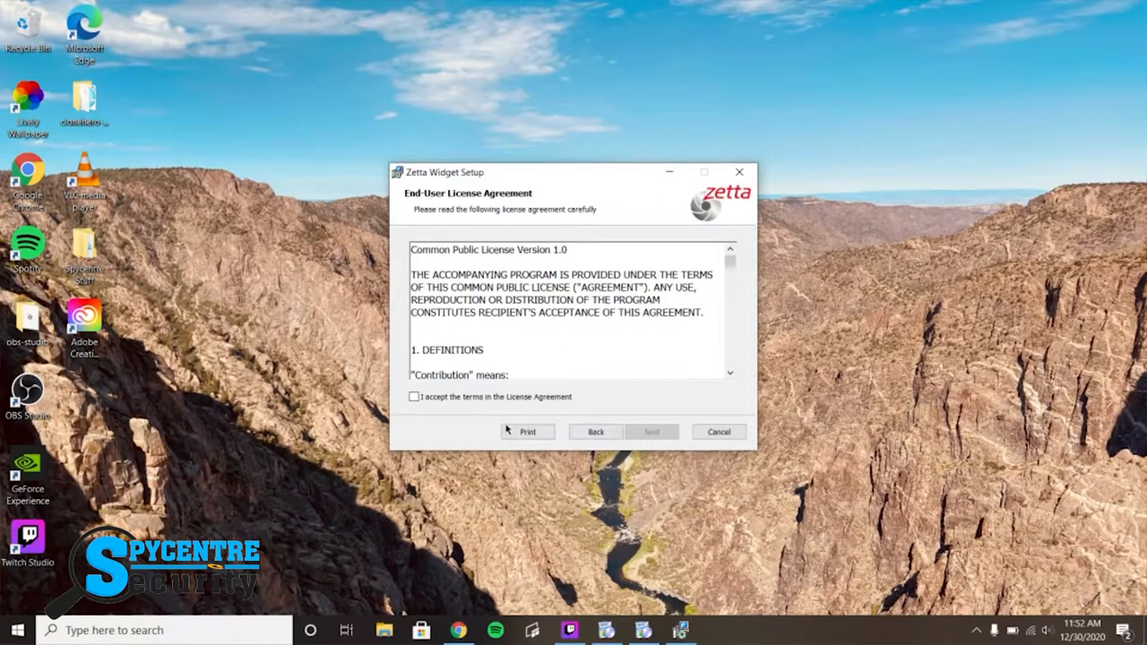
pyautogui.click(413, 397)
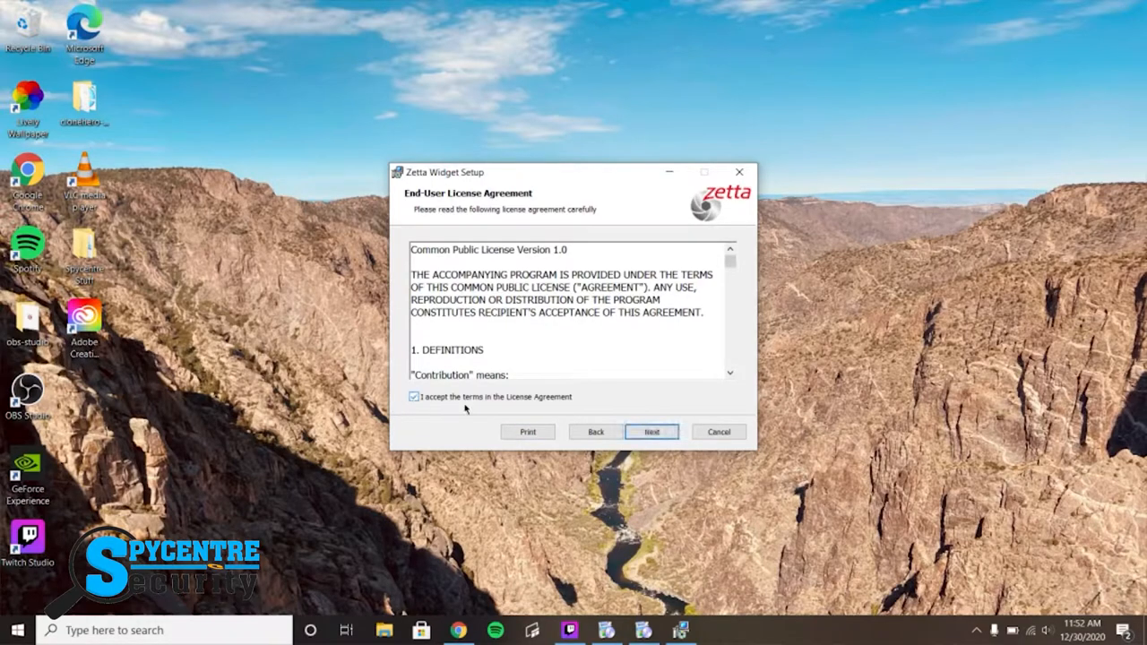
# Step: Keep the default Program Files install folder, install, and finish the wizard
pyautogui.click(651, 432)
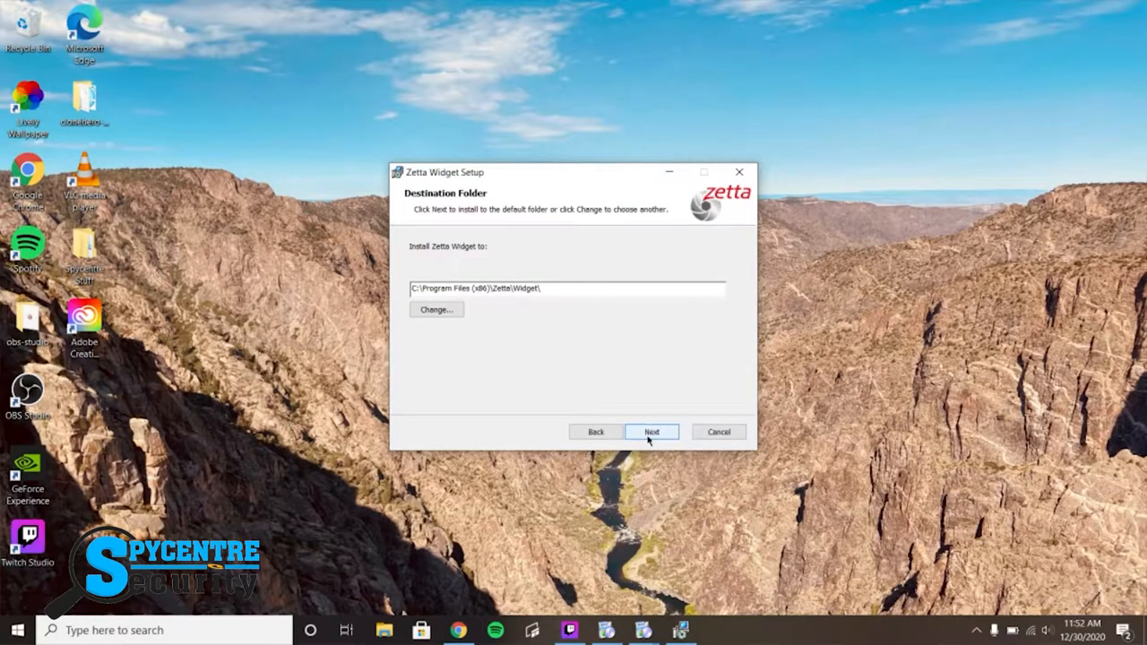
pyautogui.click(436, 309)
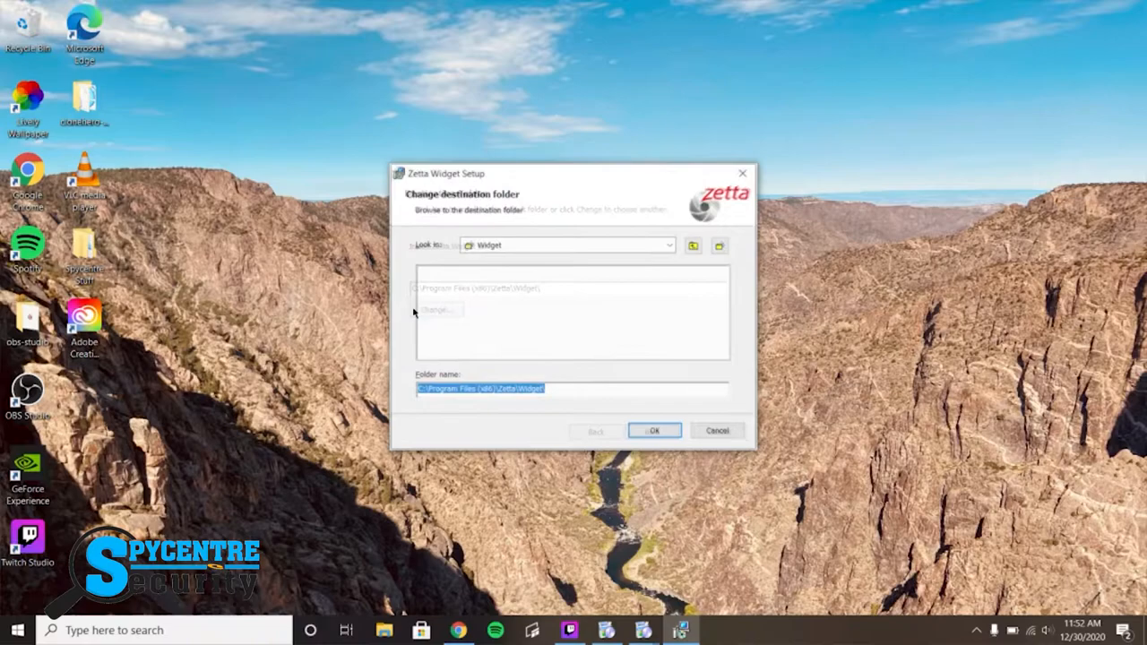
pyautogui.click(654, 430)
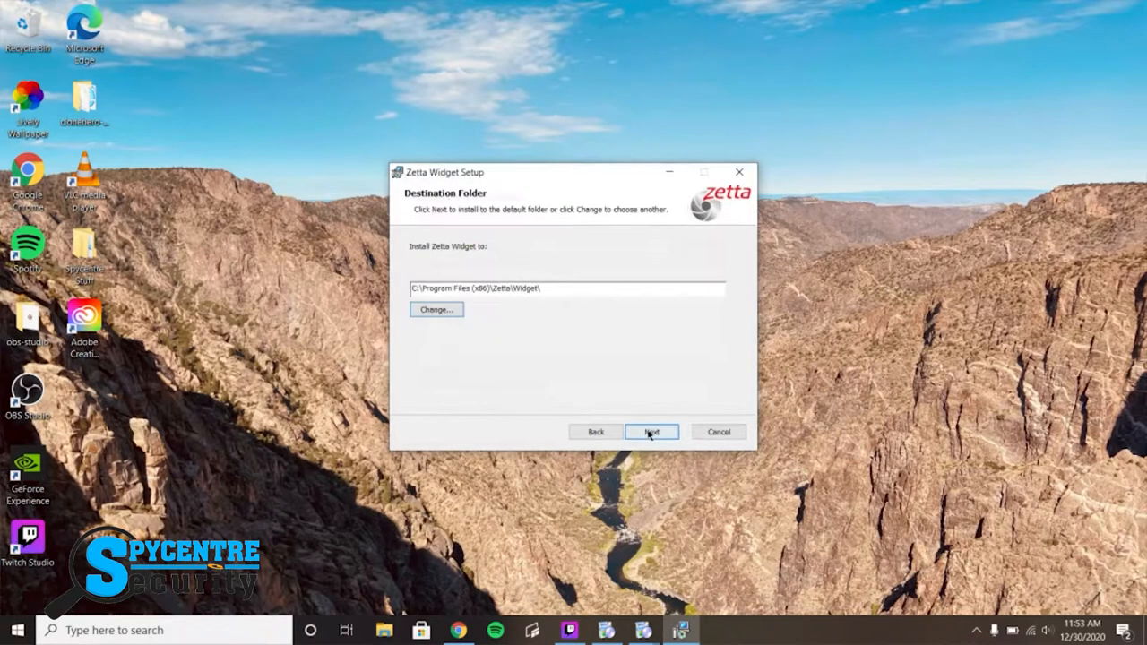
pyautogui.click(650, 432)
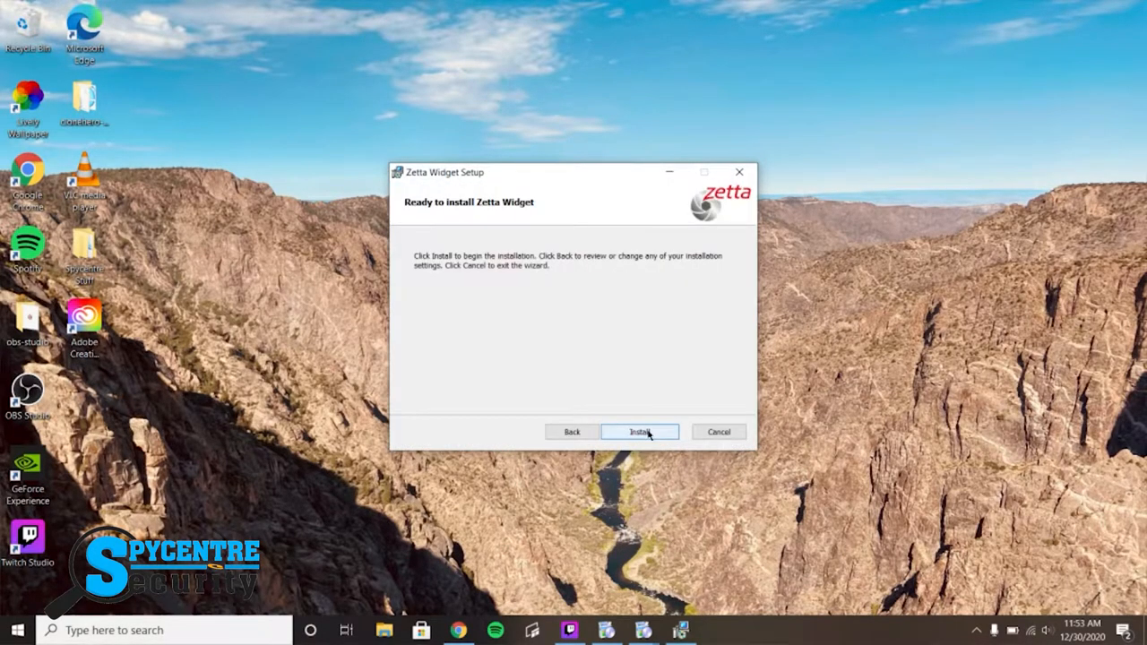
pyautogui.click(639, 432)
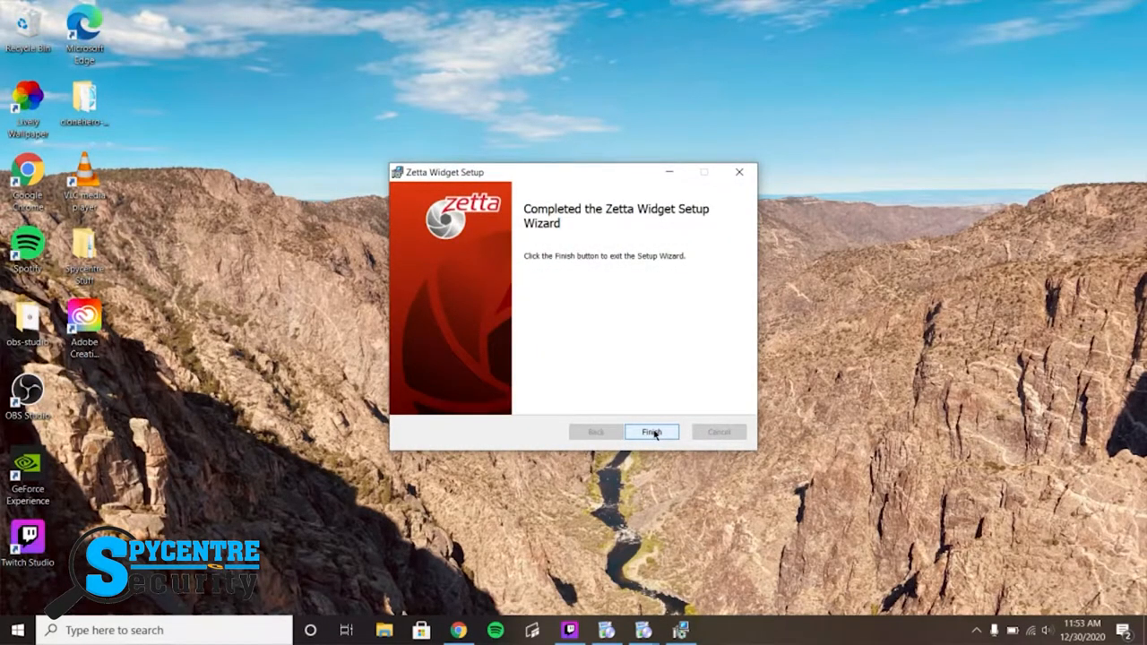
pyautogui.click(651, 432)
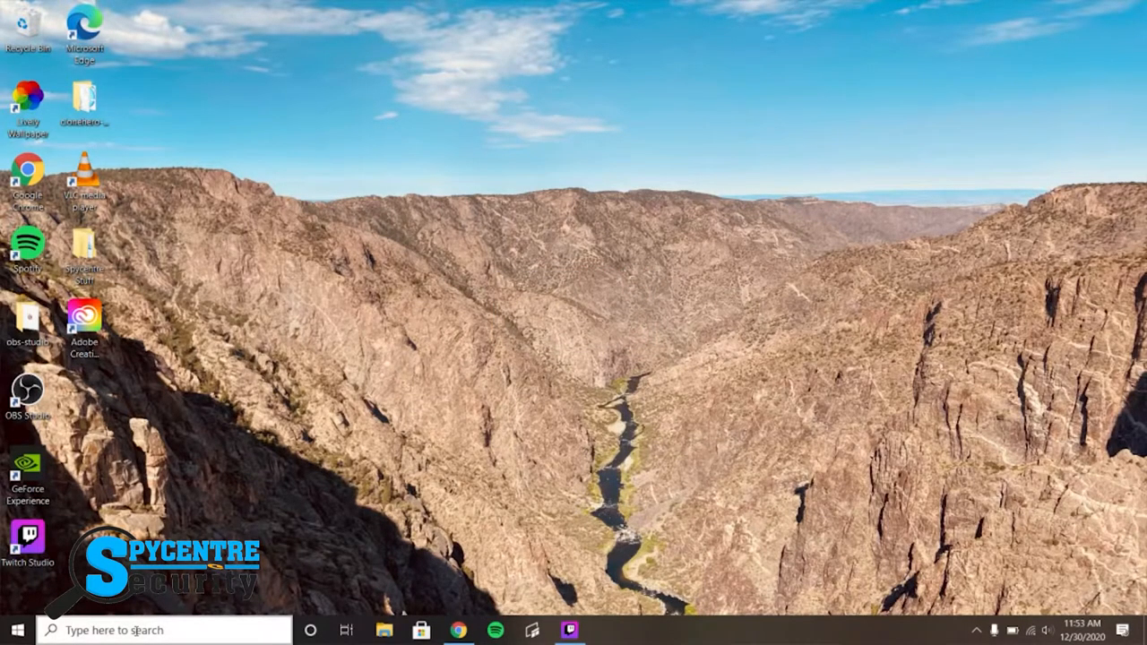
# Step: Search the taskbar for 'Zetta Widget' and launch the installed app
pyautogui.write('Zetta Widget')
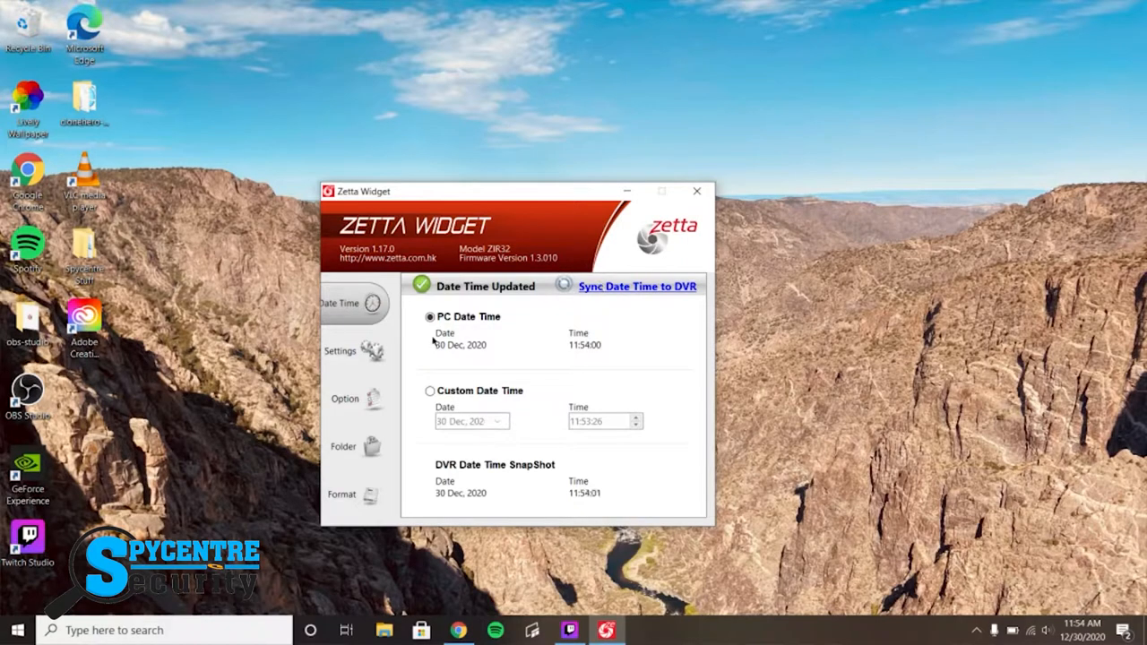
# Step: Look through the language and setting mode options on the Option page
pyautogui.click(345, 399)
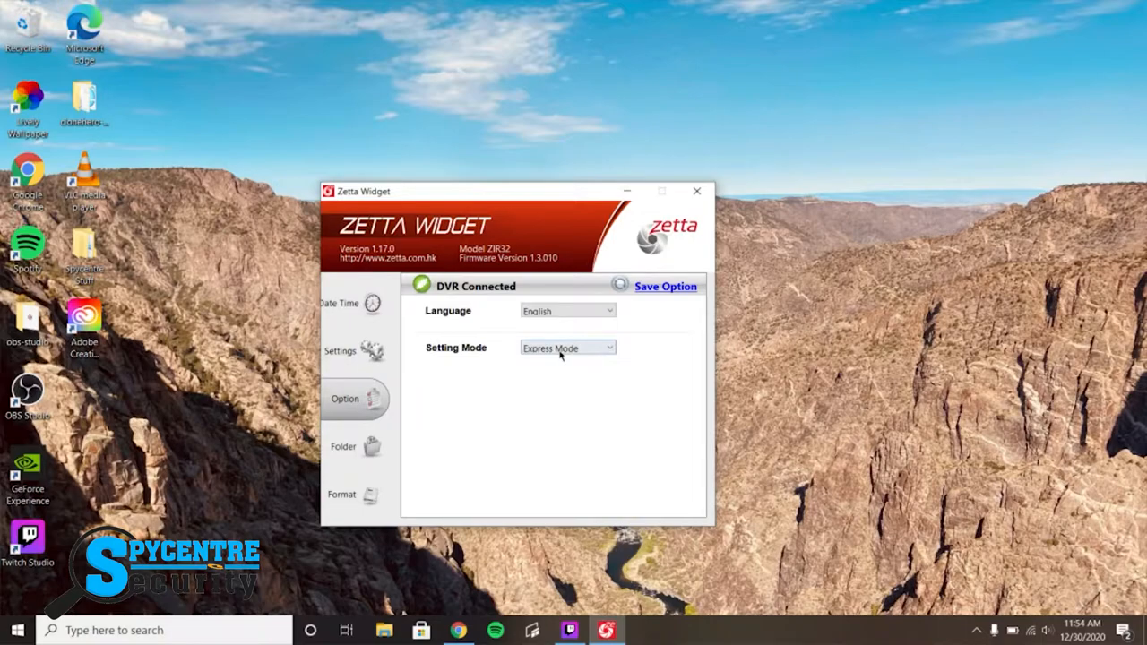
pyautogui.click(566, 348)
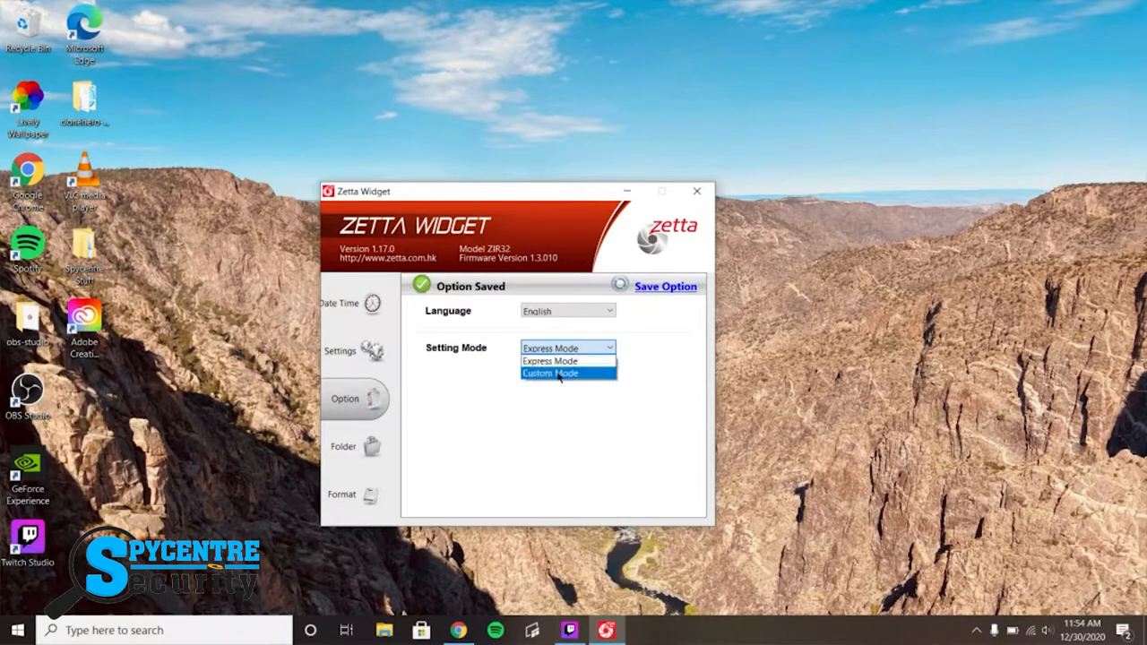
pyautogui.click(551, 372)
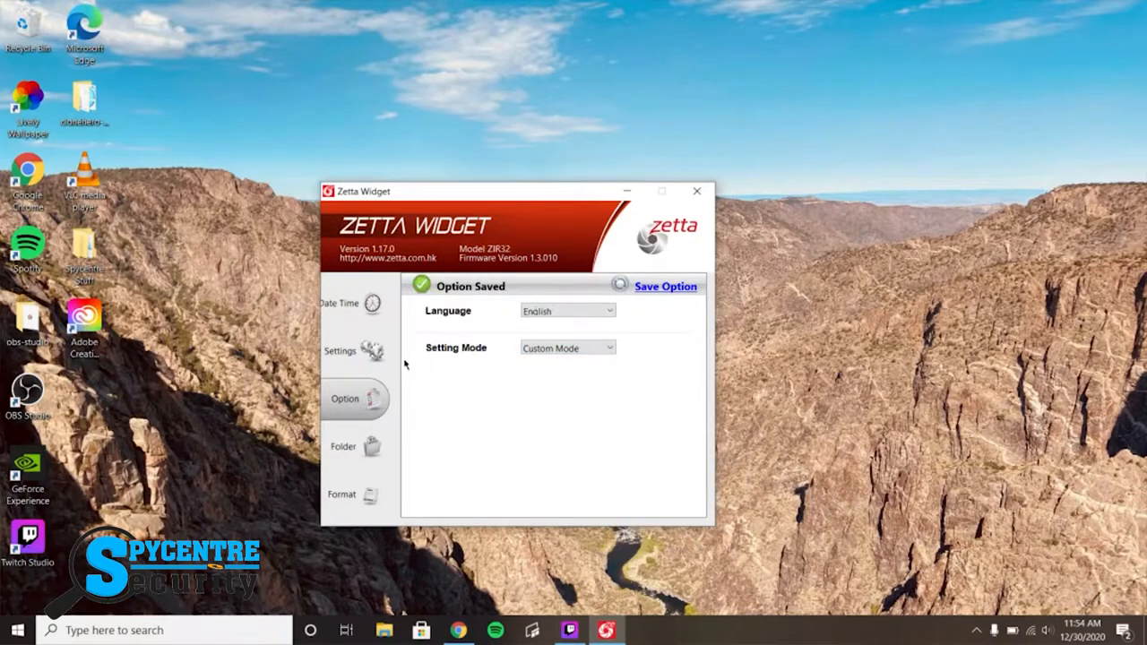
# Step: Review the camera recording settings, then set the setting mode to Custom Mode
pyautogui.click(342, 352)
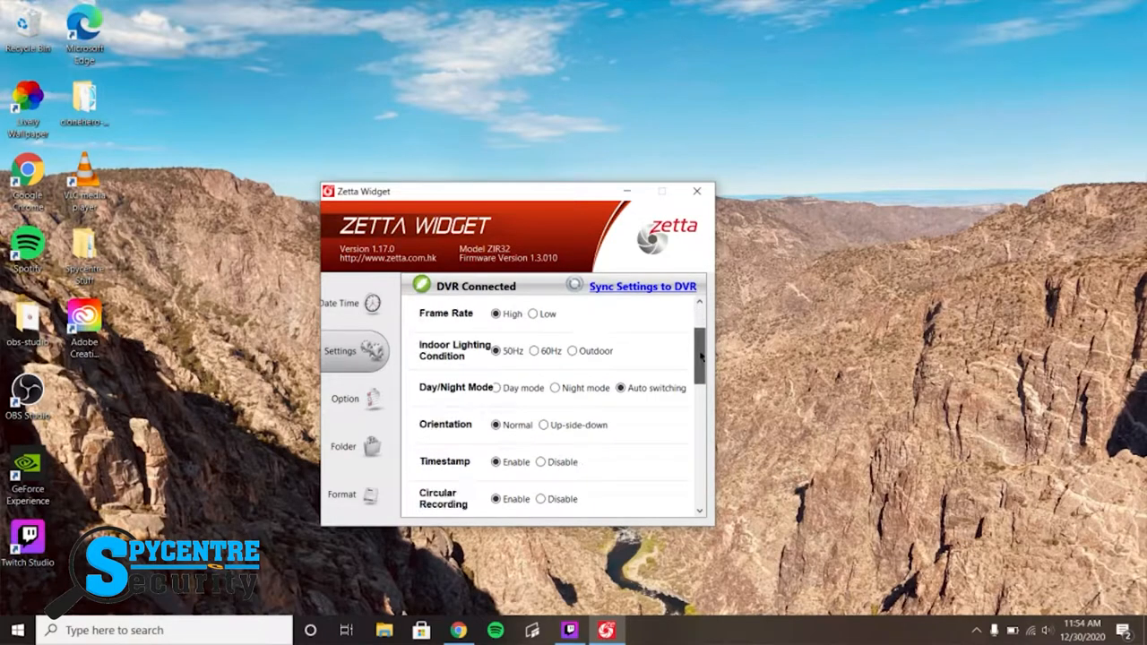
pyautogui.scroll(-3)
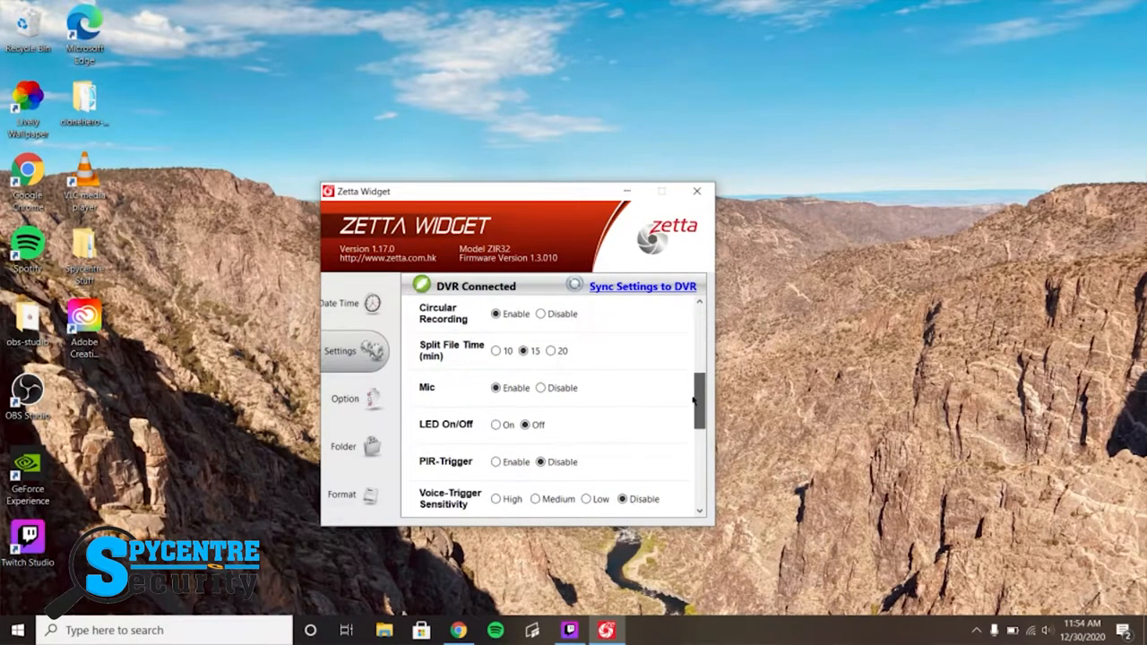
pyautogui.scroll(-3)
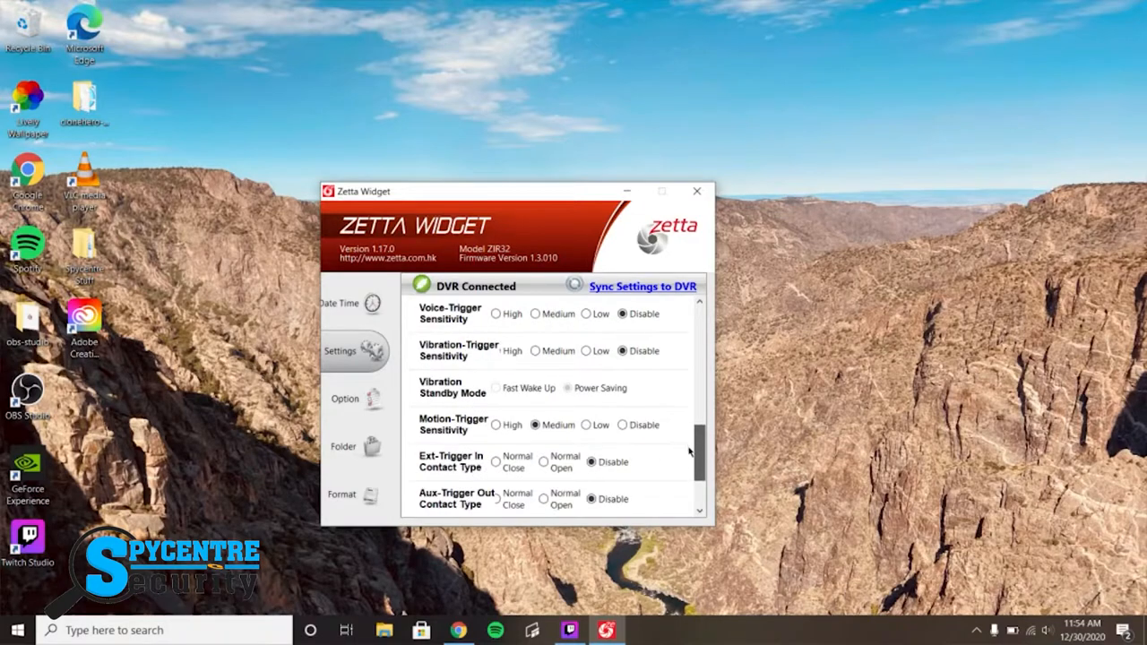
pyautogui.scroll(-3)
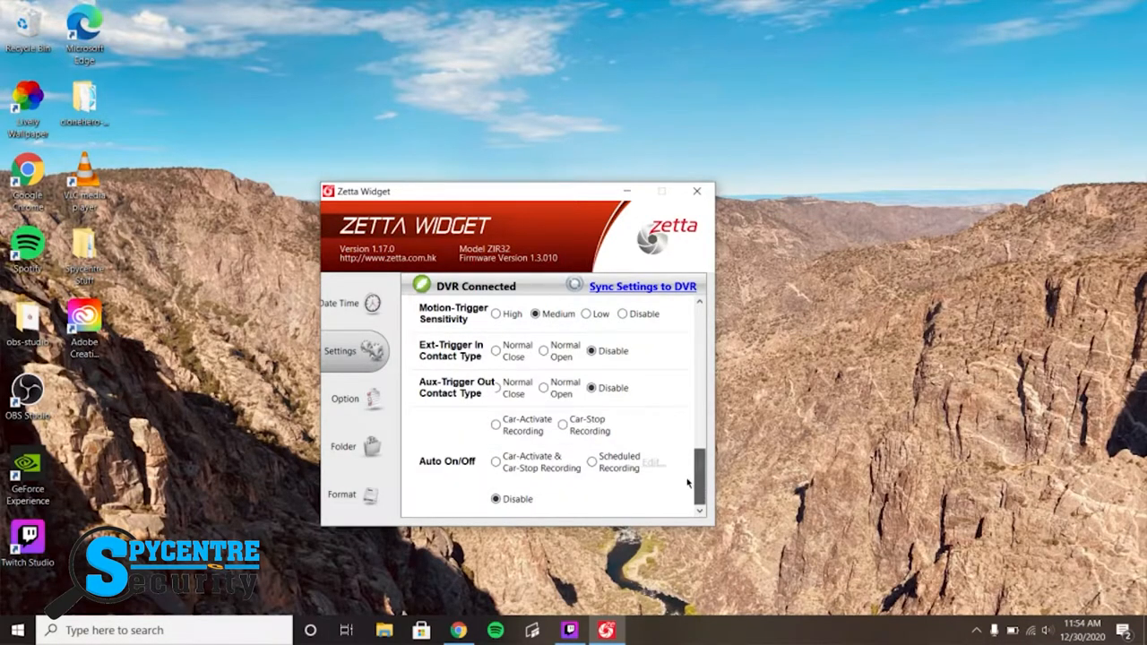
pyautogui.click(345, 398)
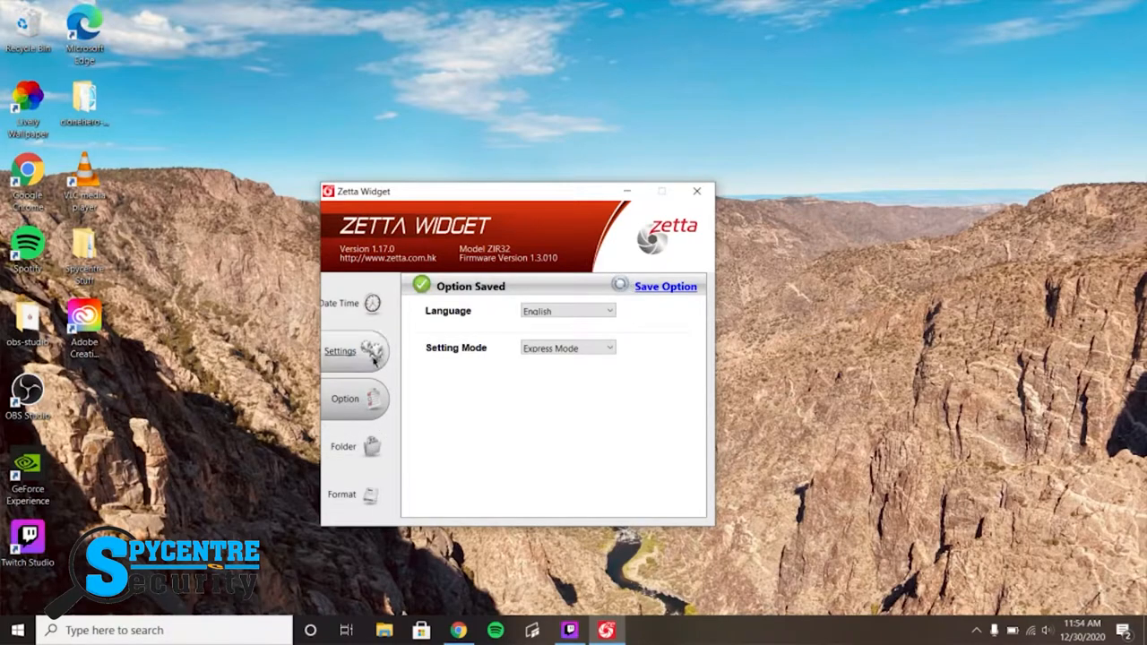
pyautogui.click(341, 351)
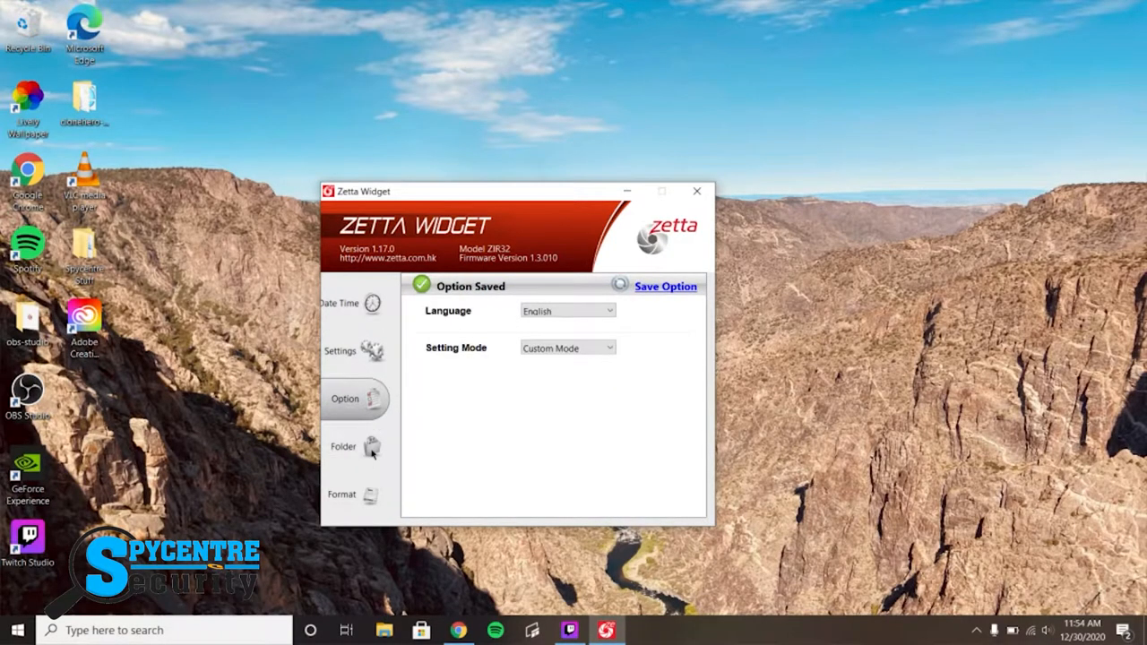
# Step: Open the card's ZETTA recordings folder and start formatting the DVR microSD
pyautogui.click(354, 446)
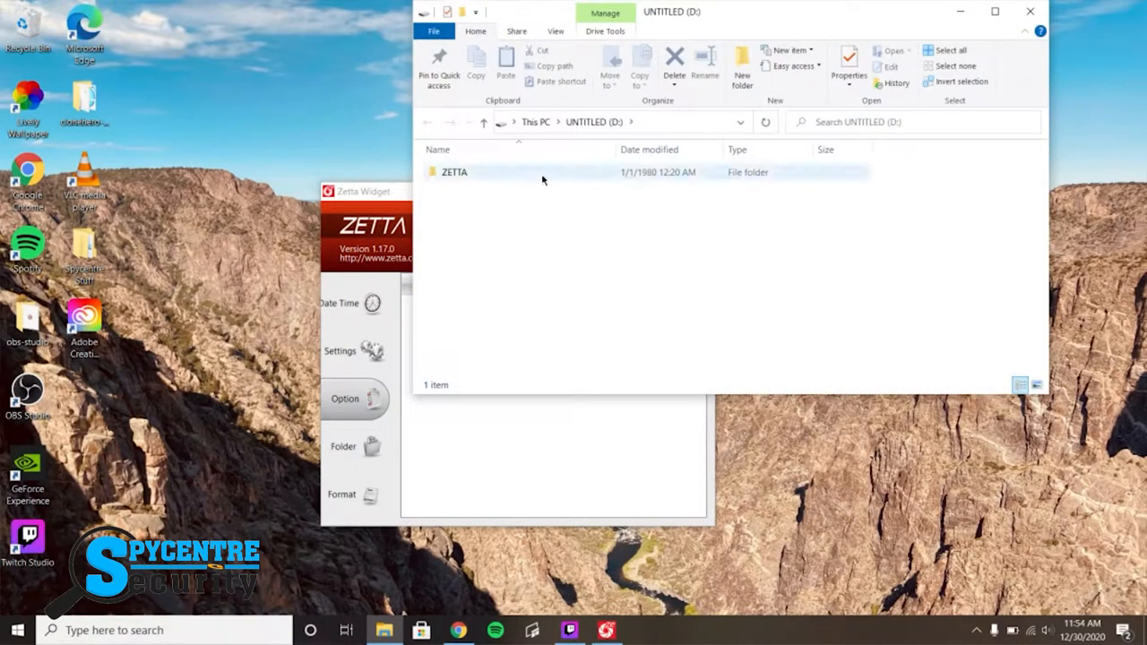
pyautogui.doubleClick(451, 171)
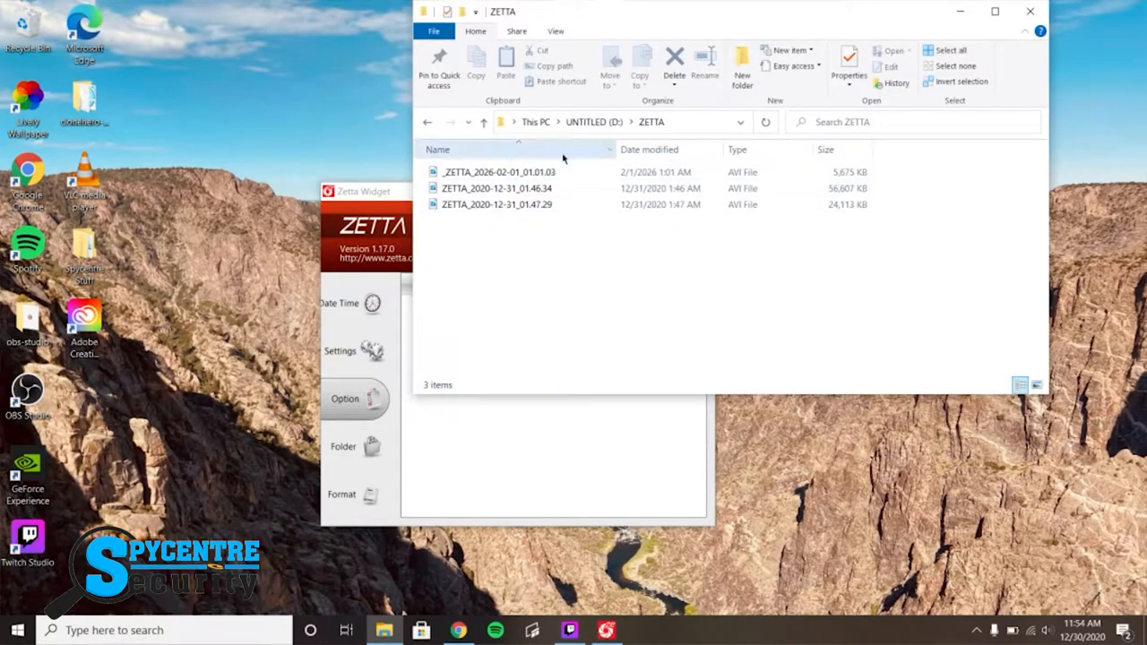
pyautogui.click(343, 494)
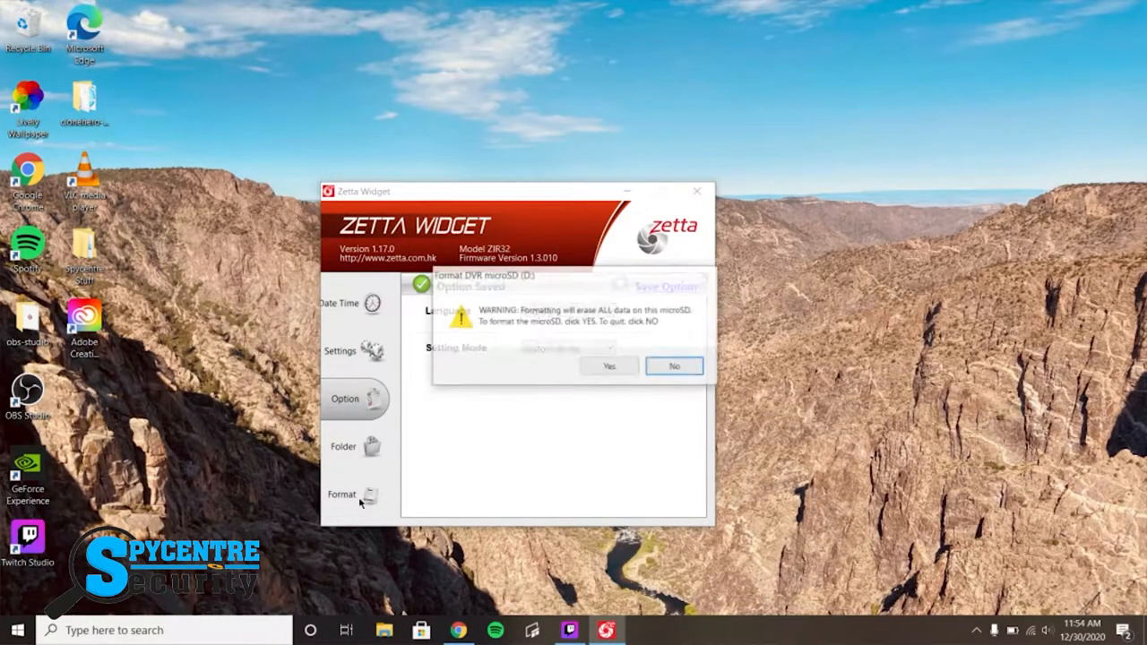
# Step: Confirm erasing all microSD data and dismiss the Format complete message
pyautogui.click(609, 366)
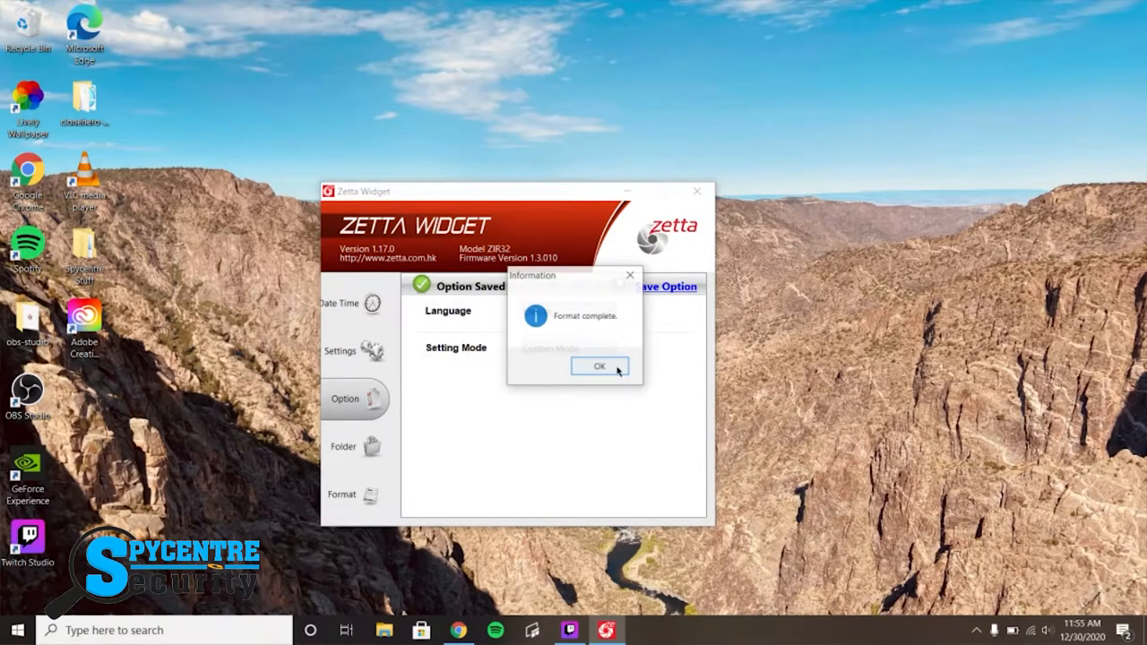
pyautogui.click(599, 365)
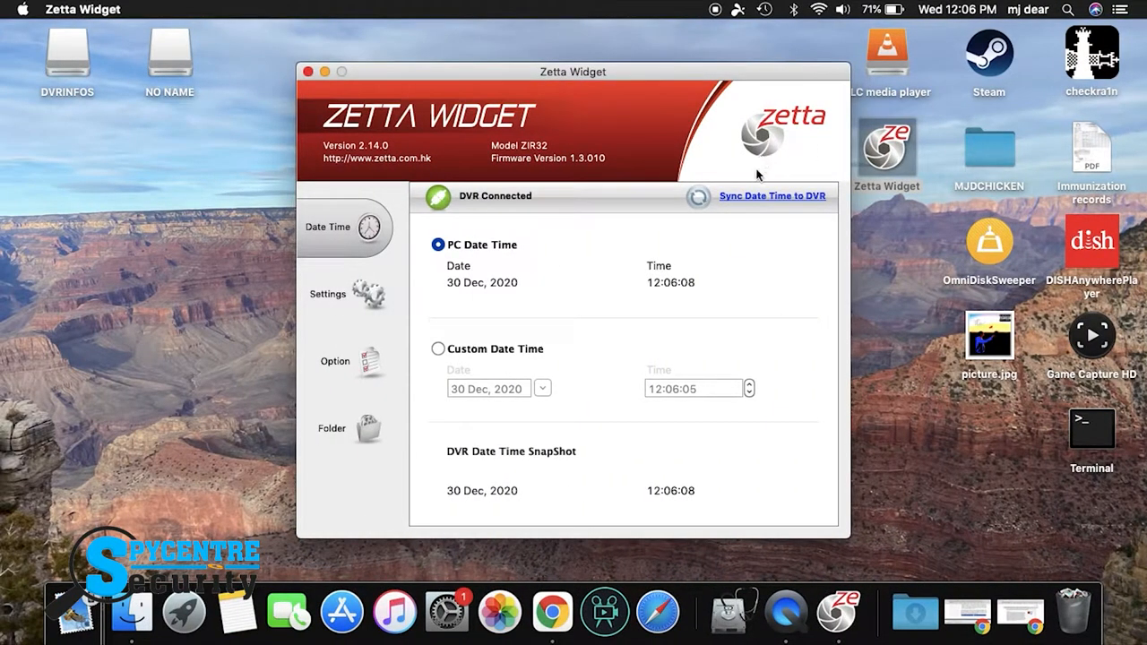
# Step: Close the Zetta Widget window on the Mac desktop
pyautogui.click(772, 196)
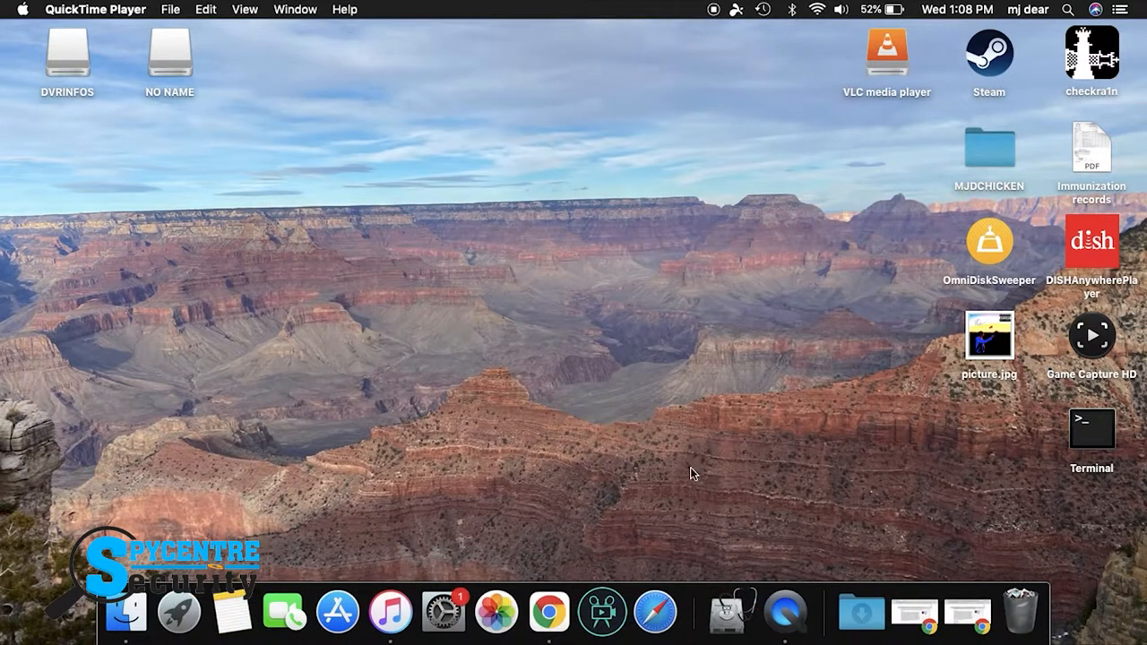
pyautogui.moveTo(731, 628)
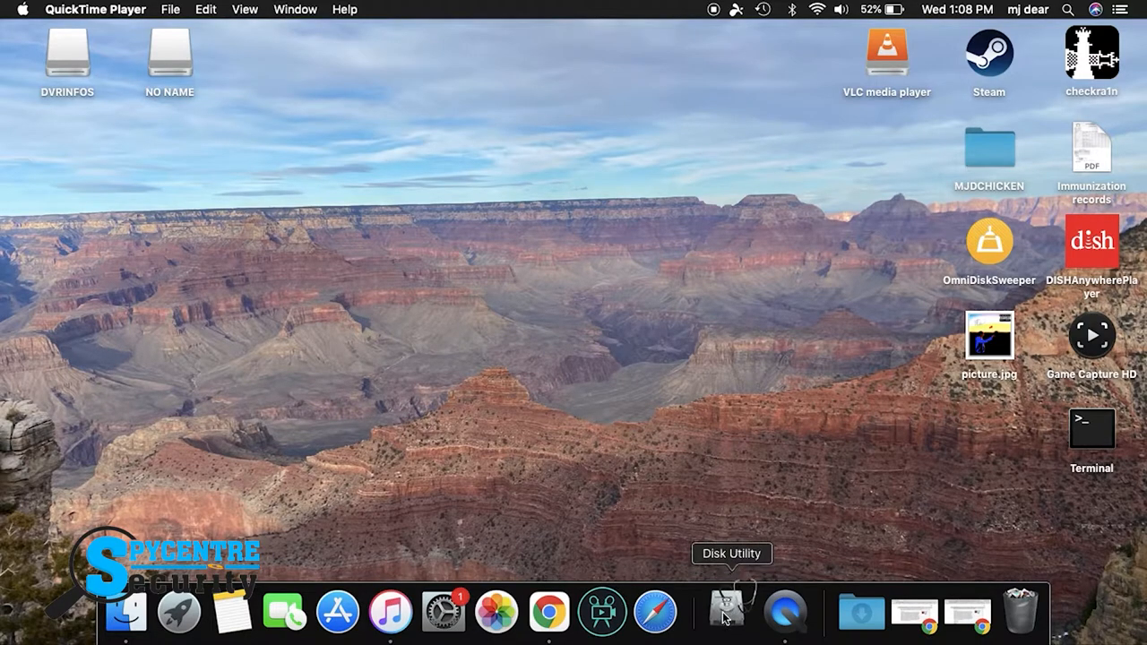
# Step: Launch Disk Utility, inspect Zetta DVR Media and DVRINFOS, then start erasing NO NAME
pyautogui.click(728, 618)
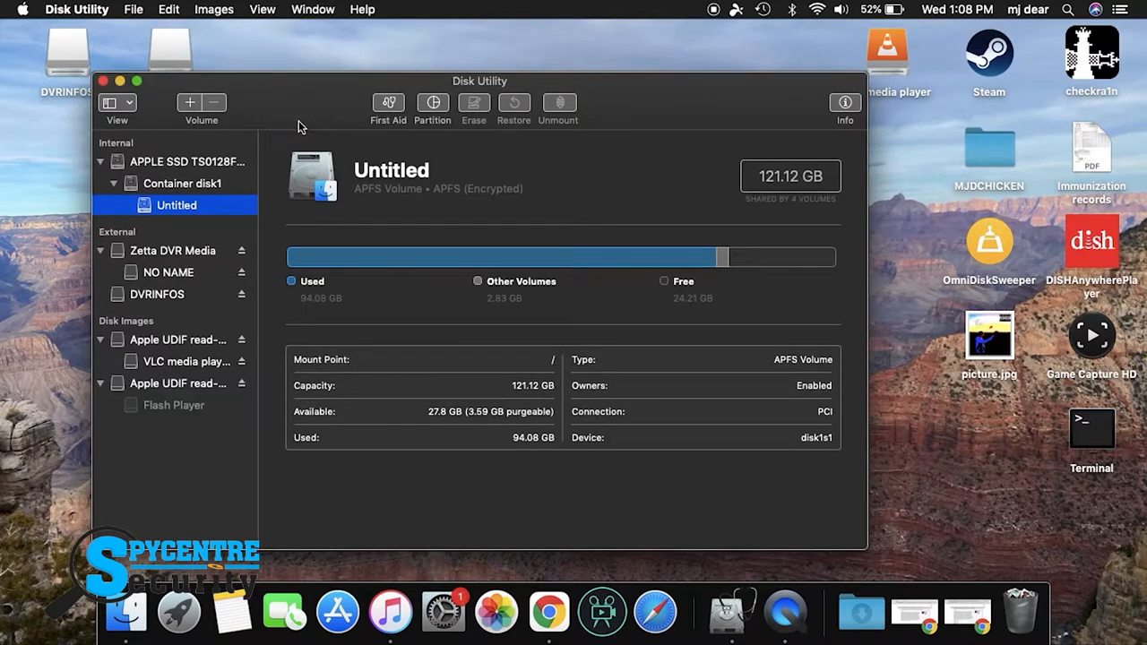
pyautogui.moveTo(188, 259)
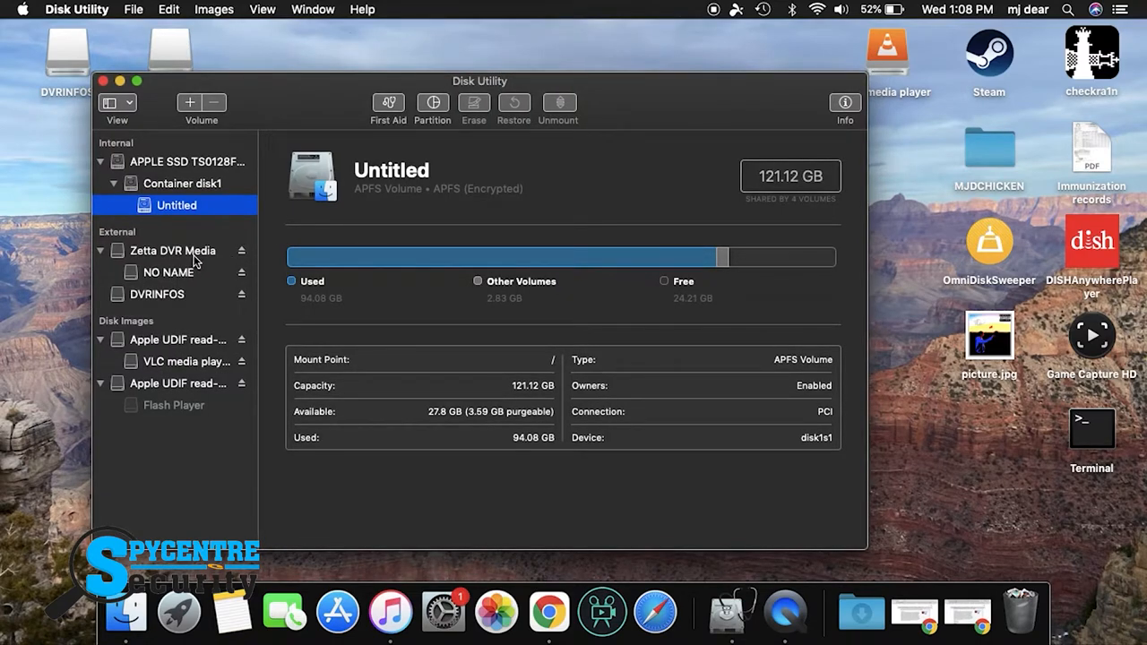
pyautogui.click(171, 250)
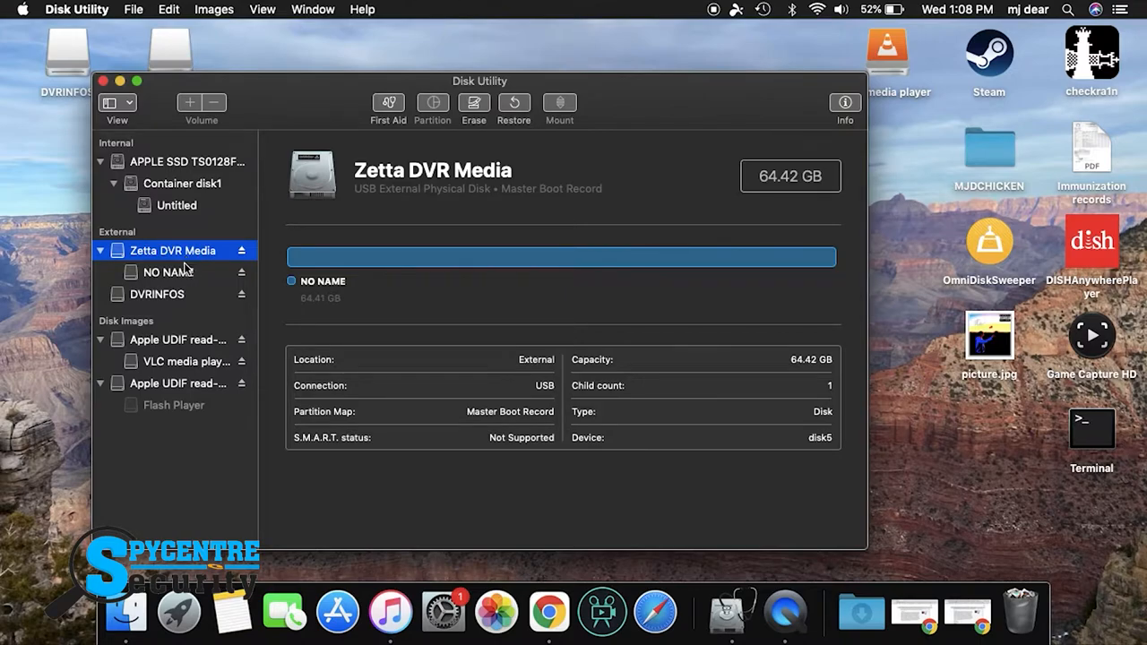
pyautogui.click(157, 294)
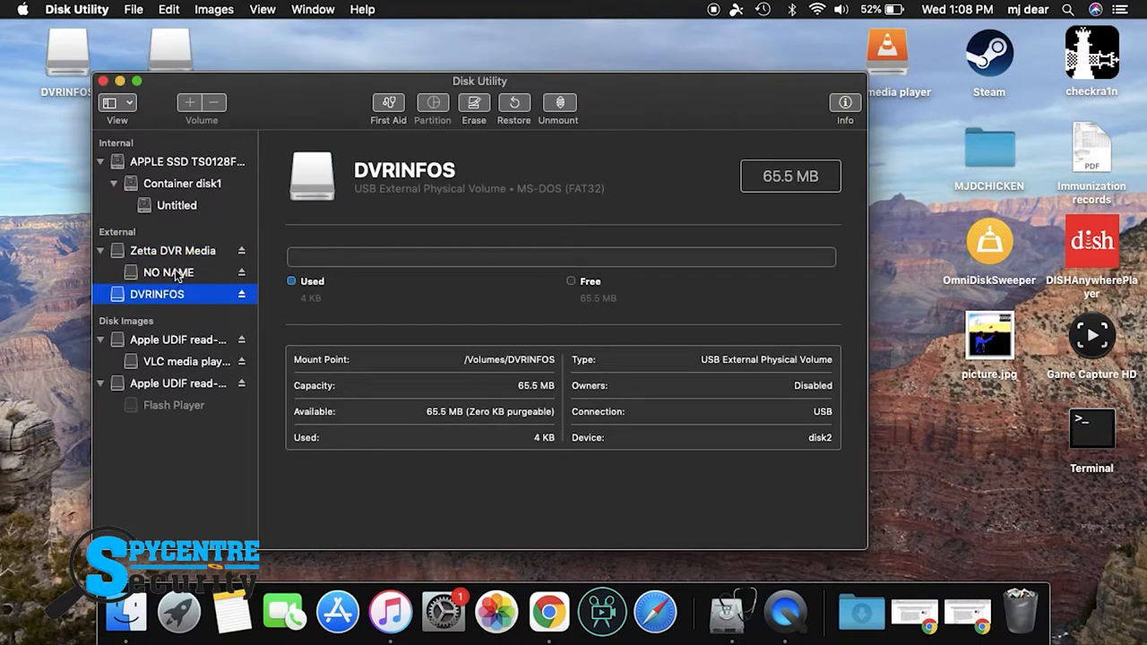
pyautogui.click(166, 271)
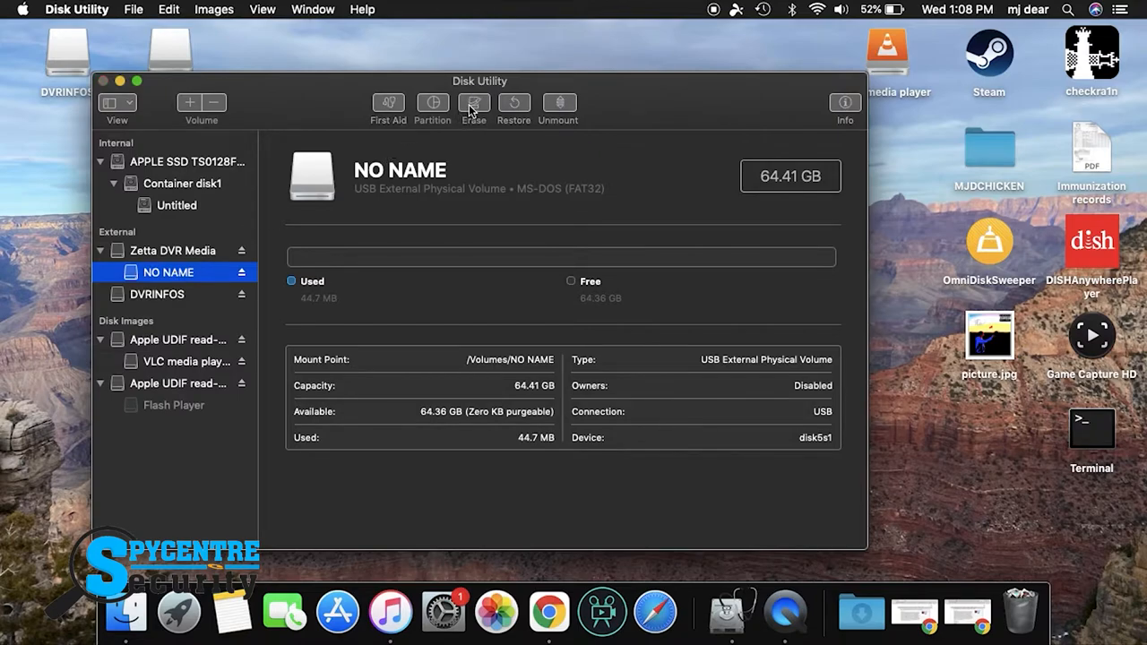
pyautogui.click(473, 102)
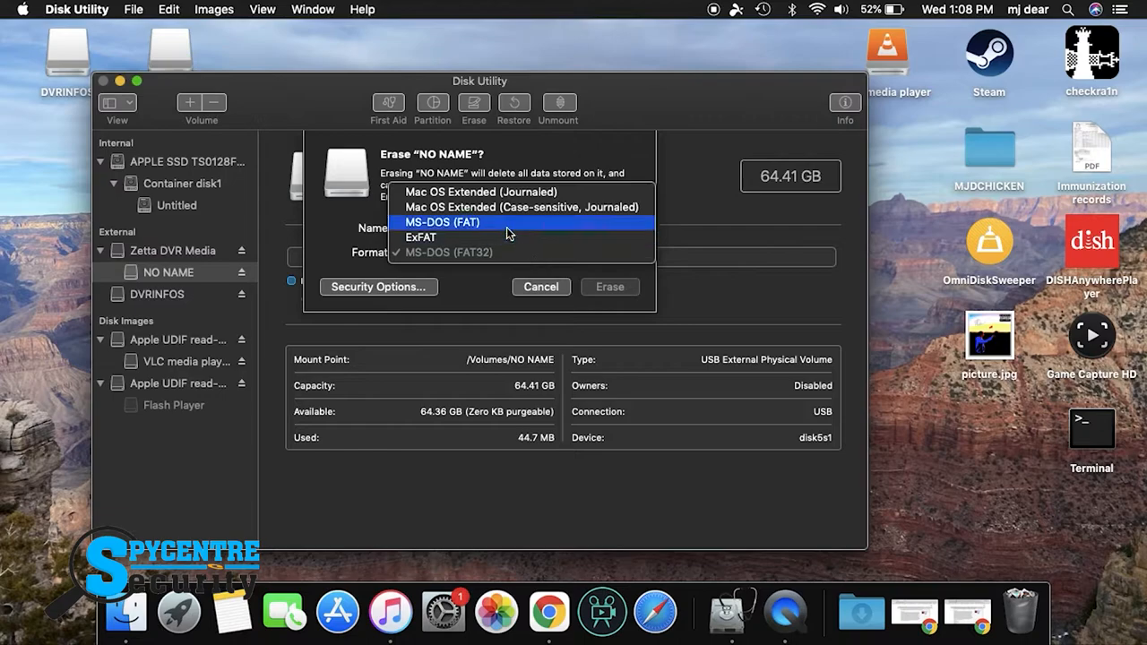
# Step: Erase the NO NAME volume as MS-DOS (FAT) and dismiss the finished report
pyautogui.click(443, 222)
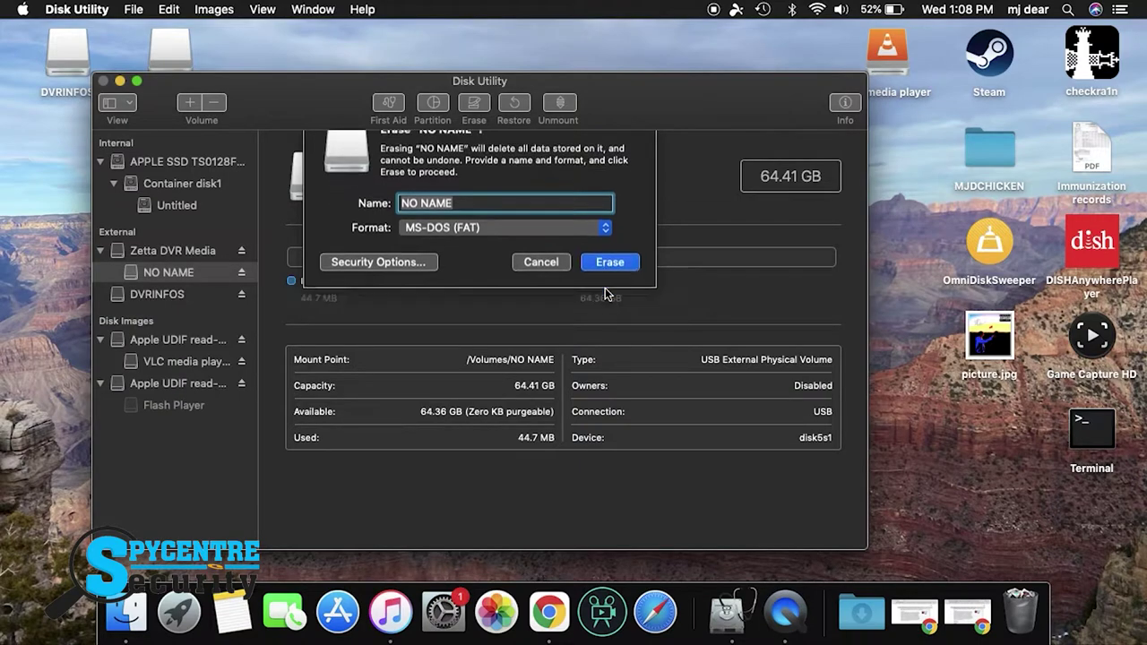
pyautogui.click(609, 261)
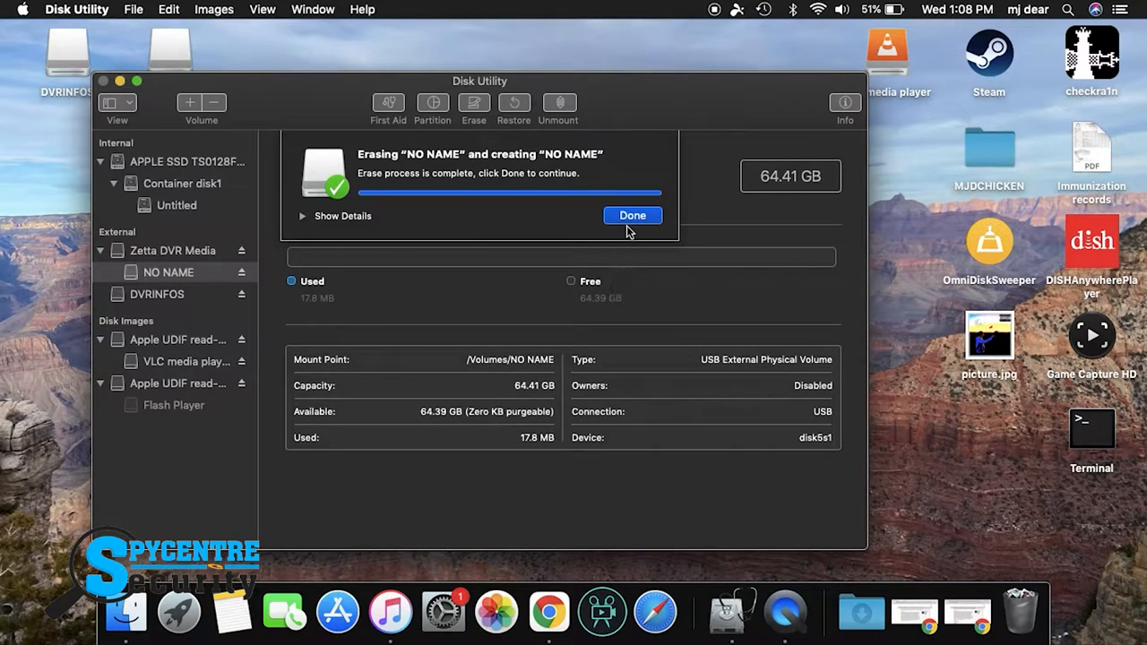
pyautogui.click(631, 215)
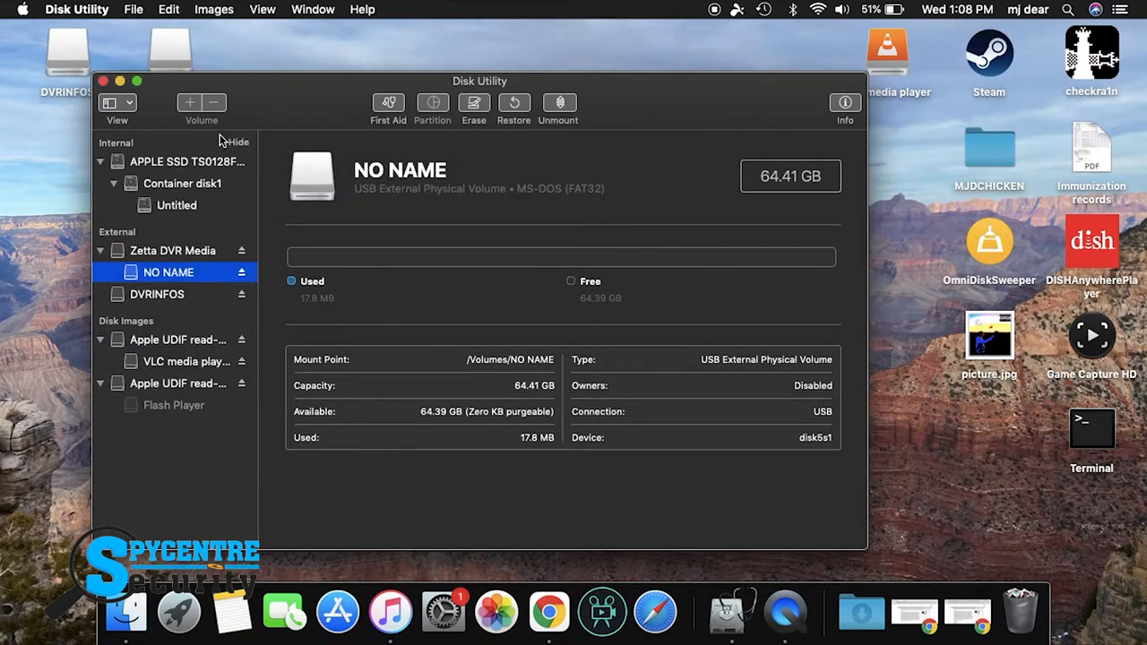